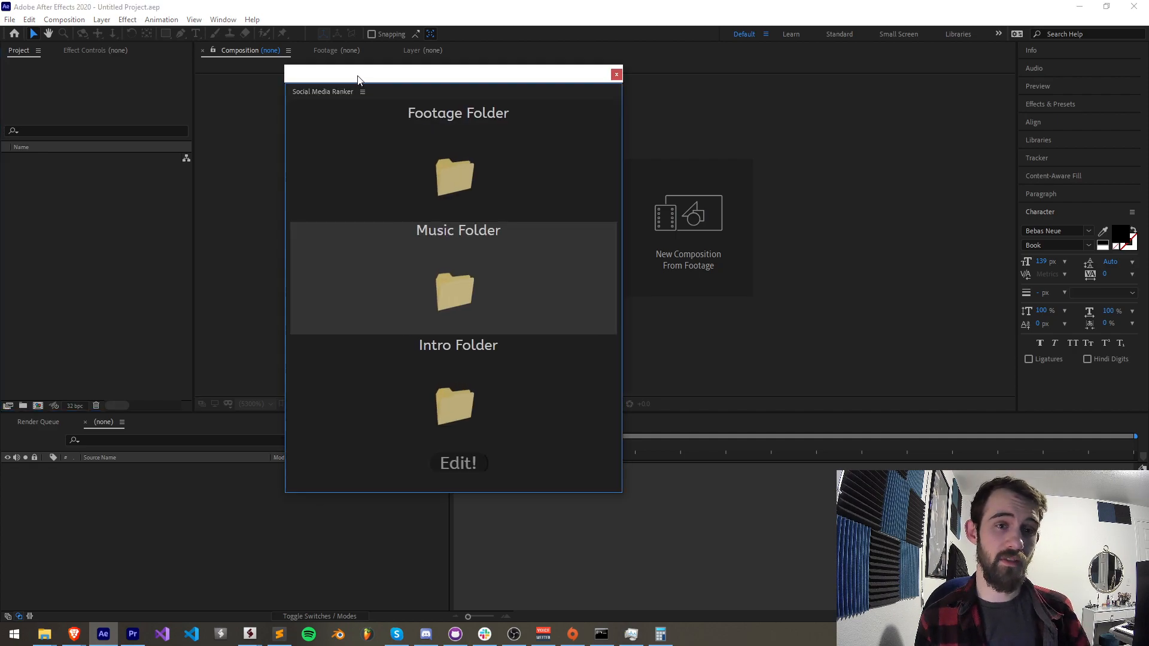
Close the Social Media Ranker script window, leaving the empty workspace.
{"action": "left_click", "coordinate": [614, 75]}
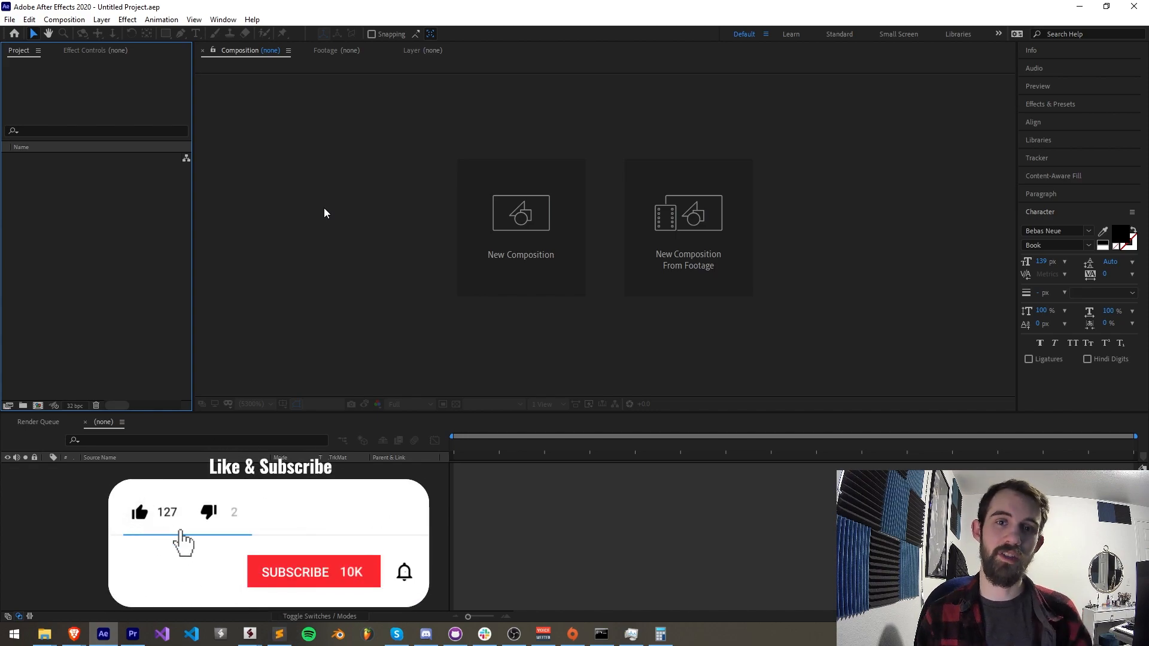
{"action": "left_click", "coordinate": [314, 572]}
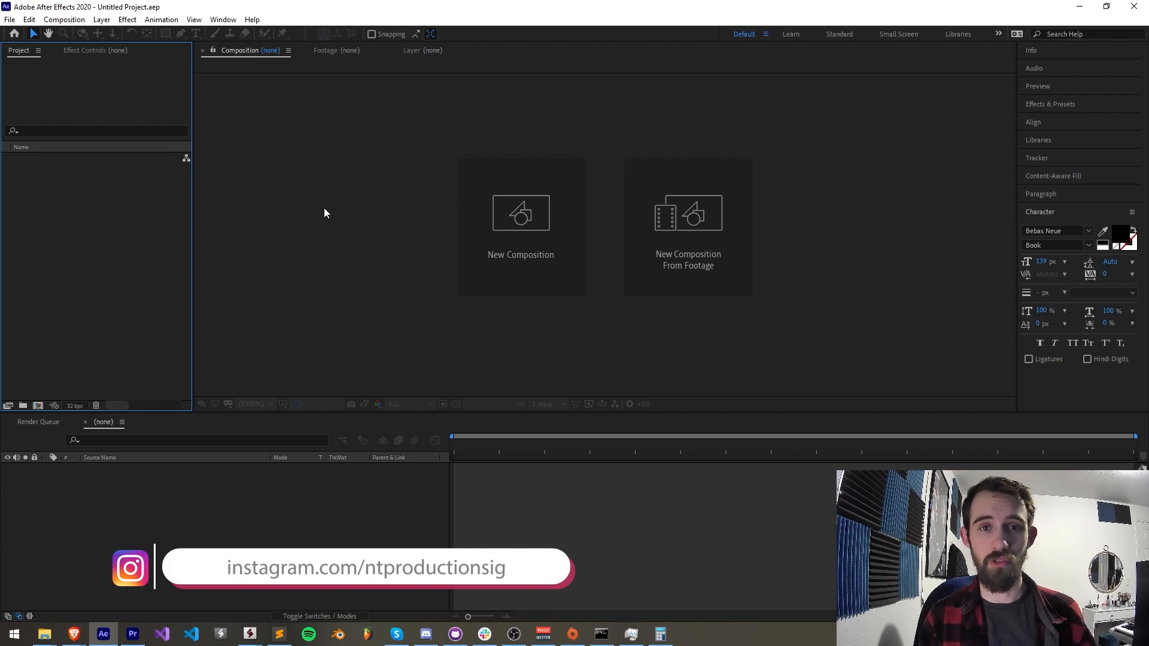
View the VIP membership tier's perks on the YouTube channel, then return to After Effects.
{"action": "left_click", "coordinate": [424, 634]}
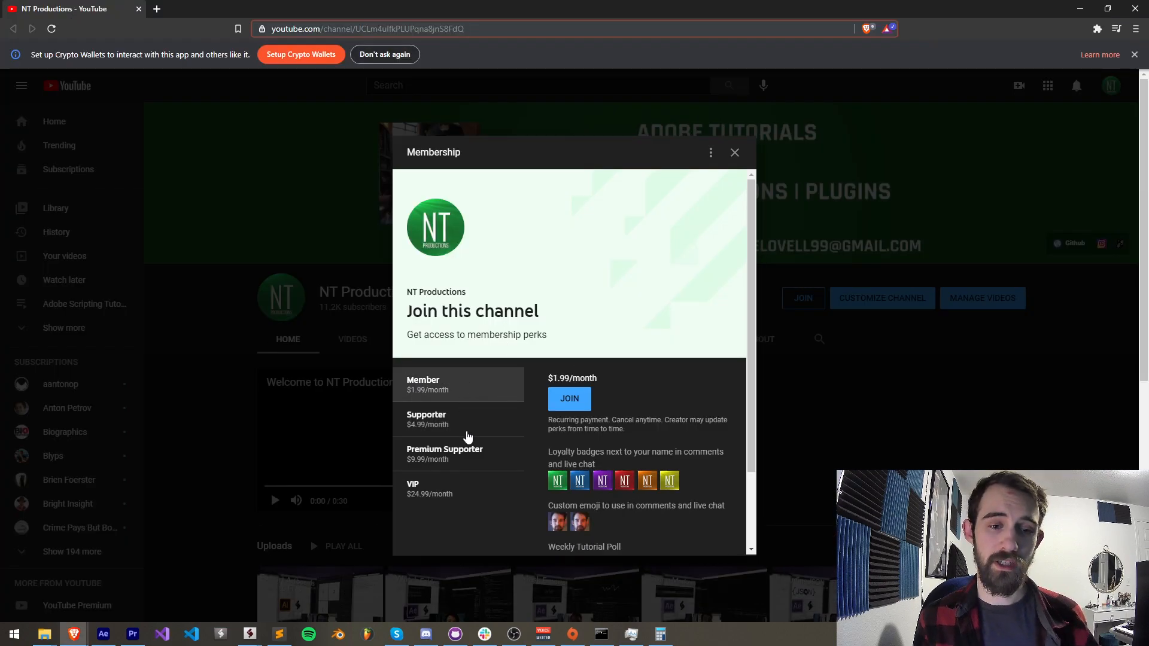
{"action": "left_click", "coordinate": [429, 488]}
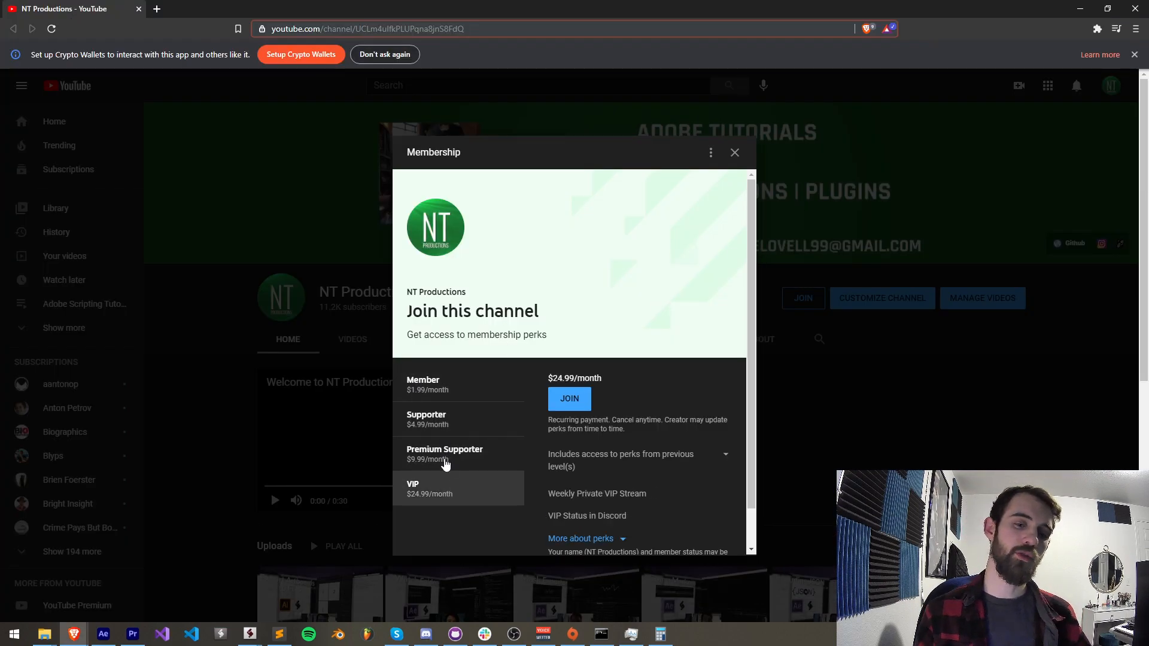
{"action": "mouse_move", "coordinate": [524, 279]}
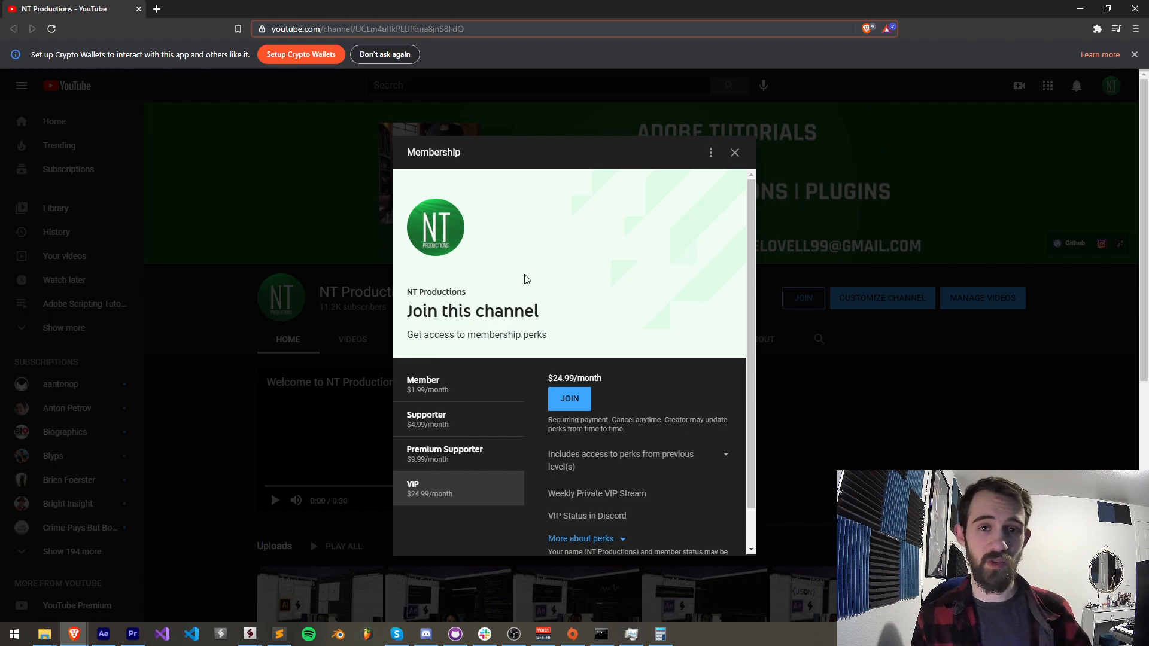
{"action": "left_click", "coordinate": [102, 634]}
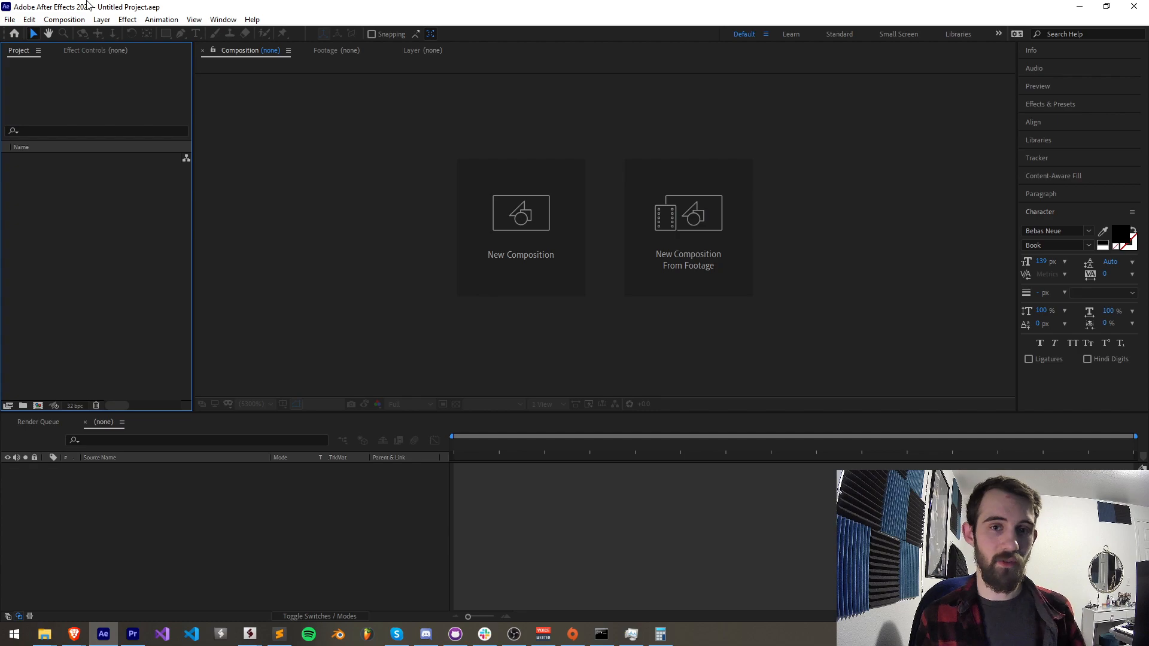
{"action": "mouse_move", "coordinate": [73, 5]}
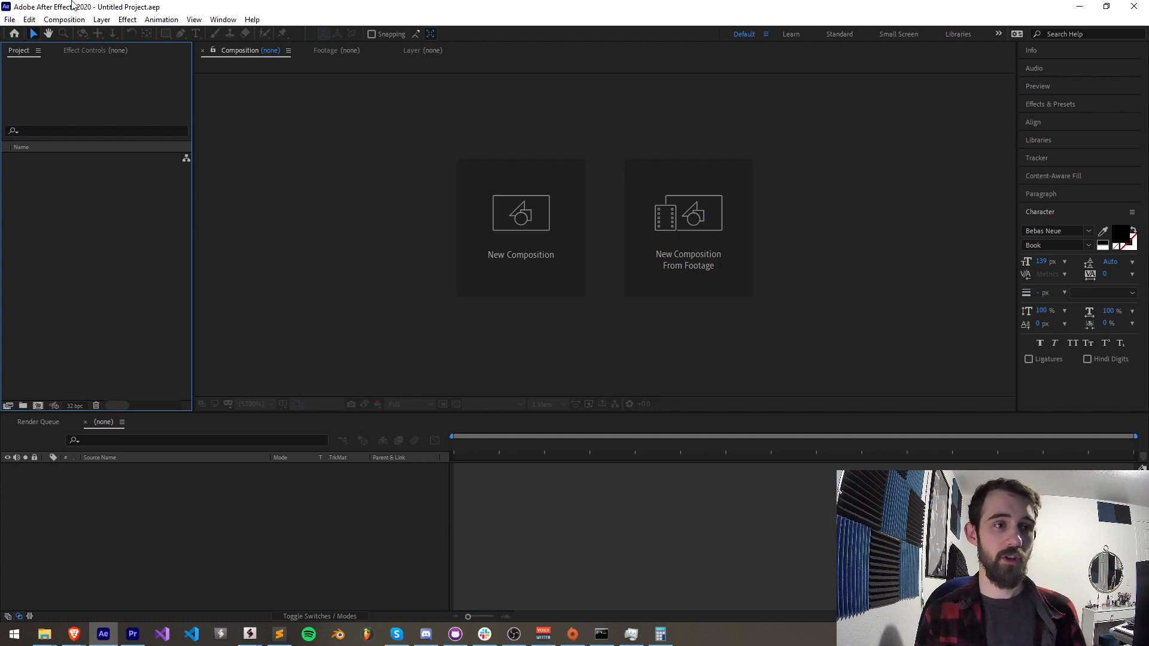
{"action": "left_click", "coordinate": [28, 19]}
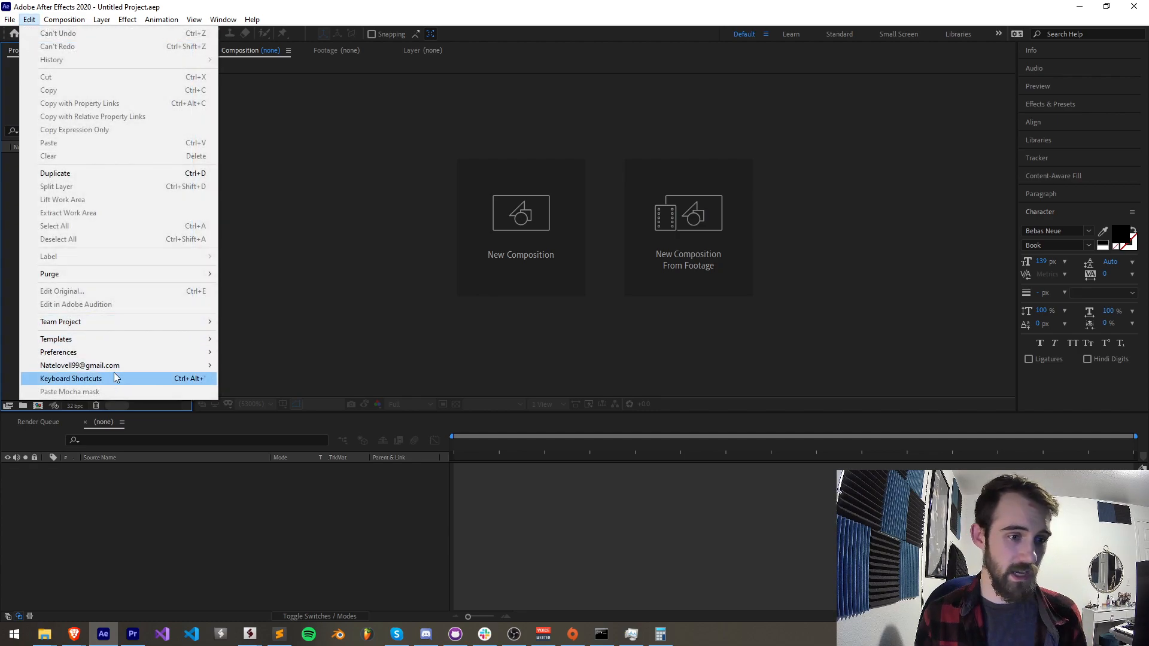
{"action": "left_click", "coordinate": [70, 378]}
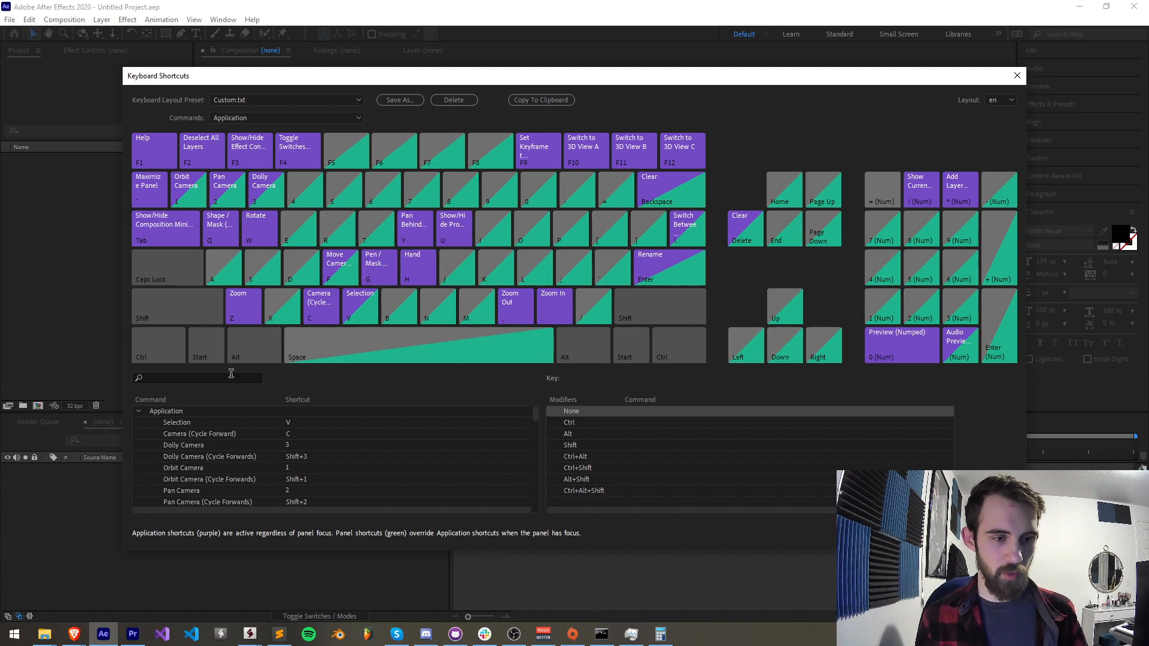
{"action": "type", "text": "Scripts"}
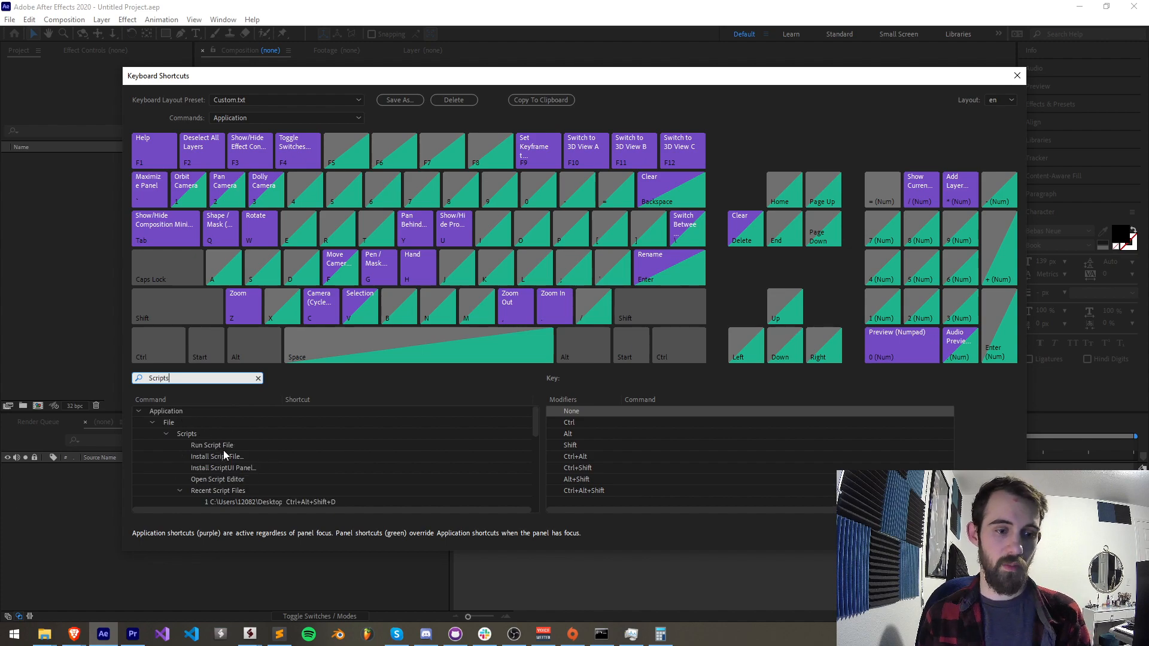
{"action": "left_click", "coordinate": [213, 445]}
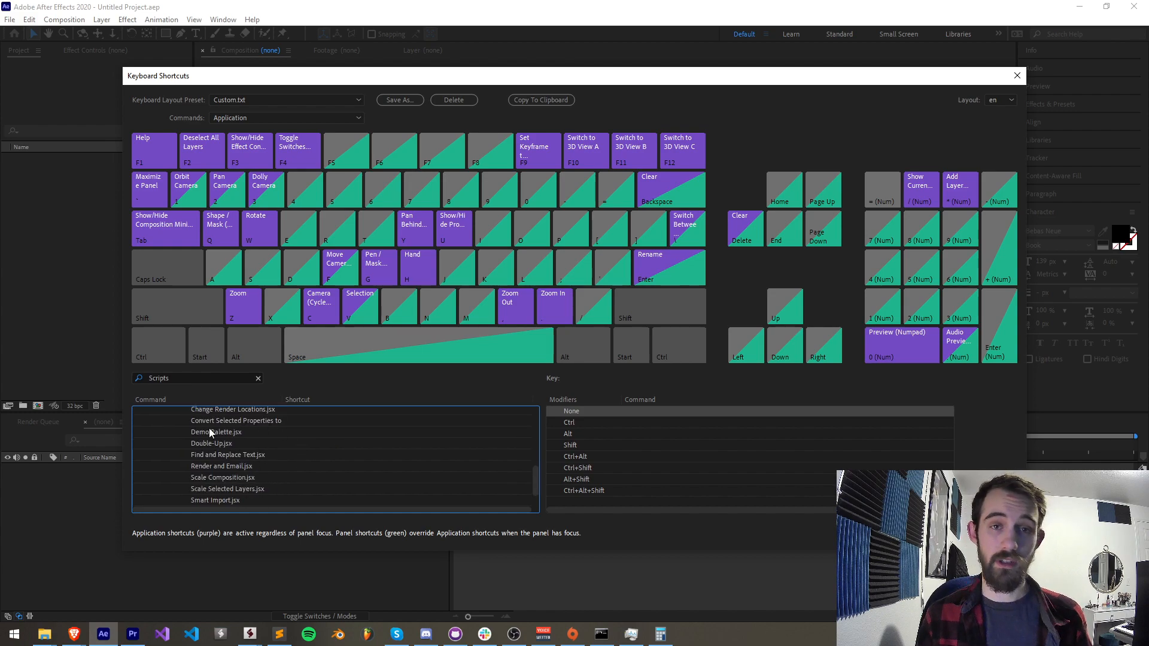
{"action": "mouse_move", "coordinate": [246, 471]}
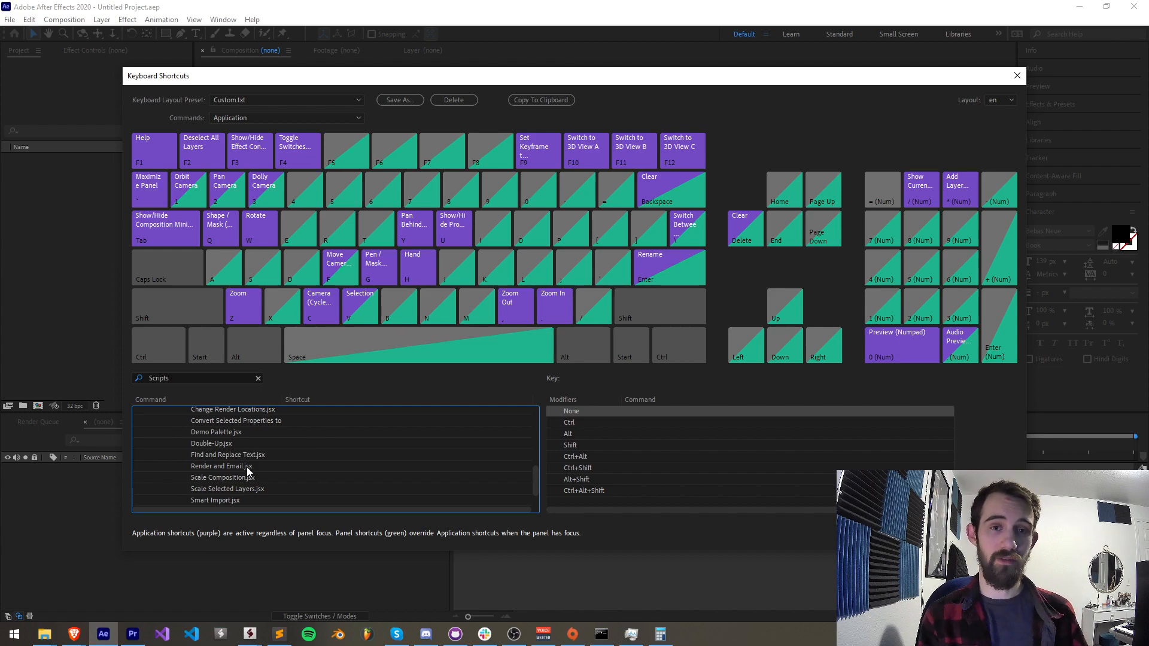
{"action": "left_click", "coordinate": [1017, 76]}
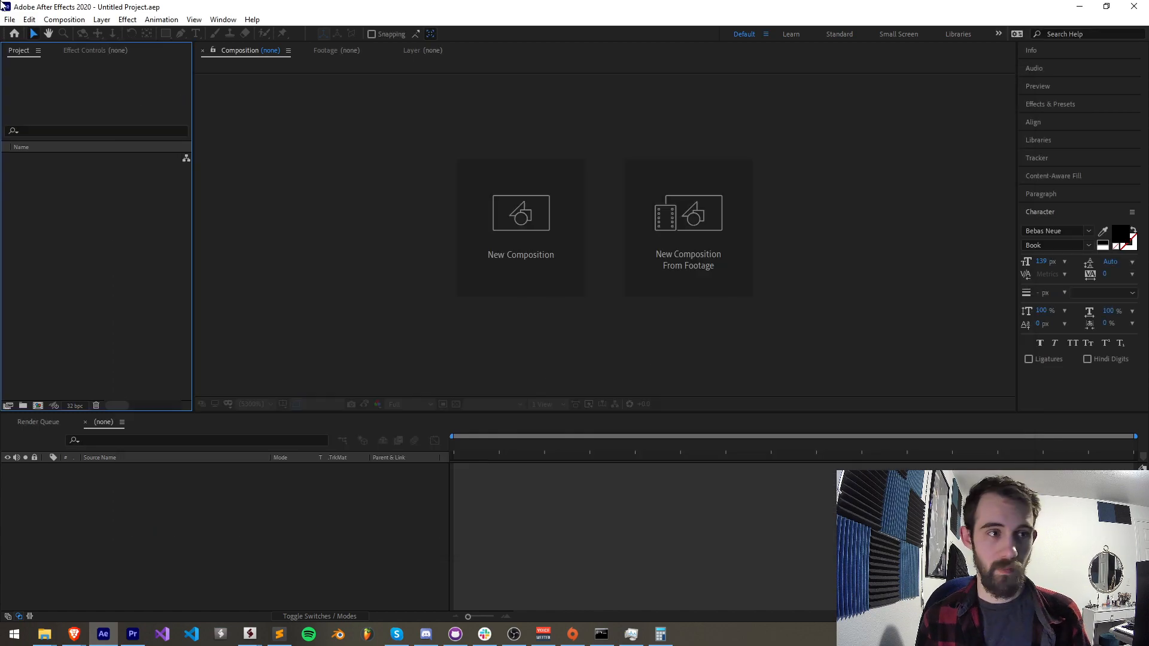
Browse the installed .jsx scripts under File > Scripts, then show the Edit menu.
{"action": "left_click", "coordinate": [9, 19]}
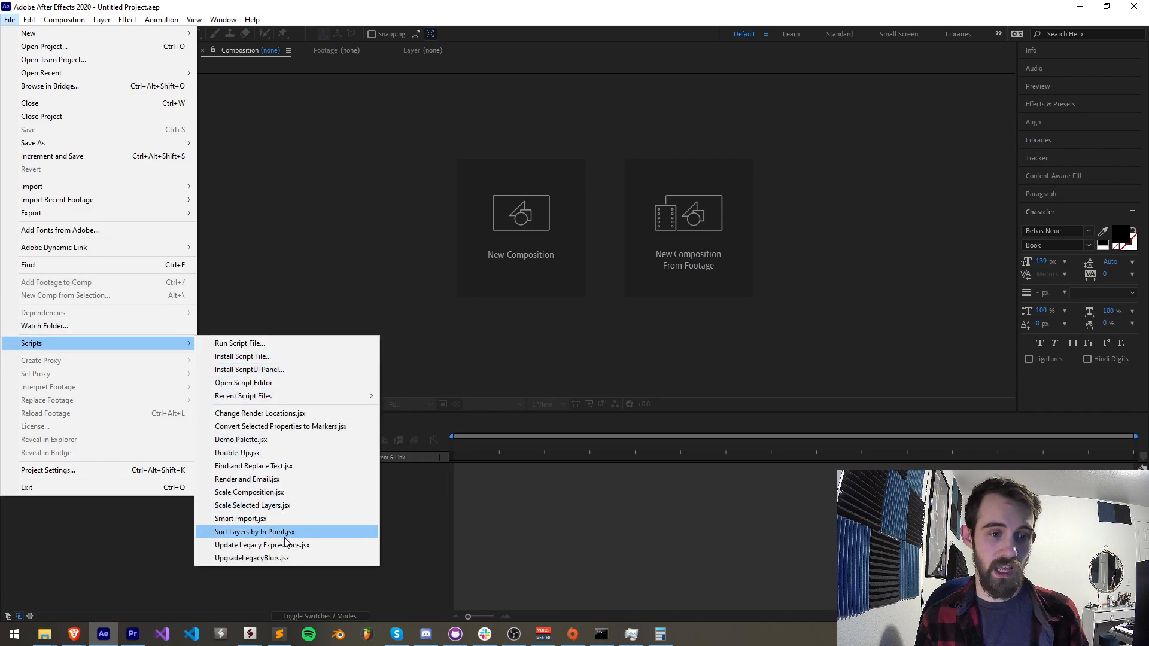
{"action": "mouse_move", "coordinate": [241, 439]}
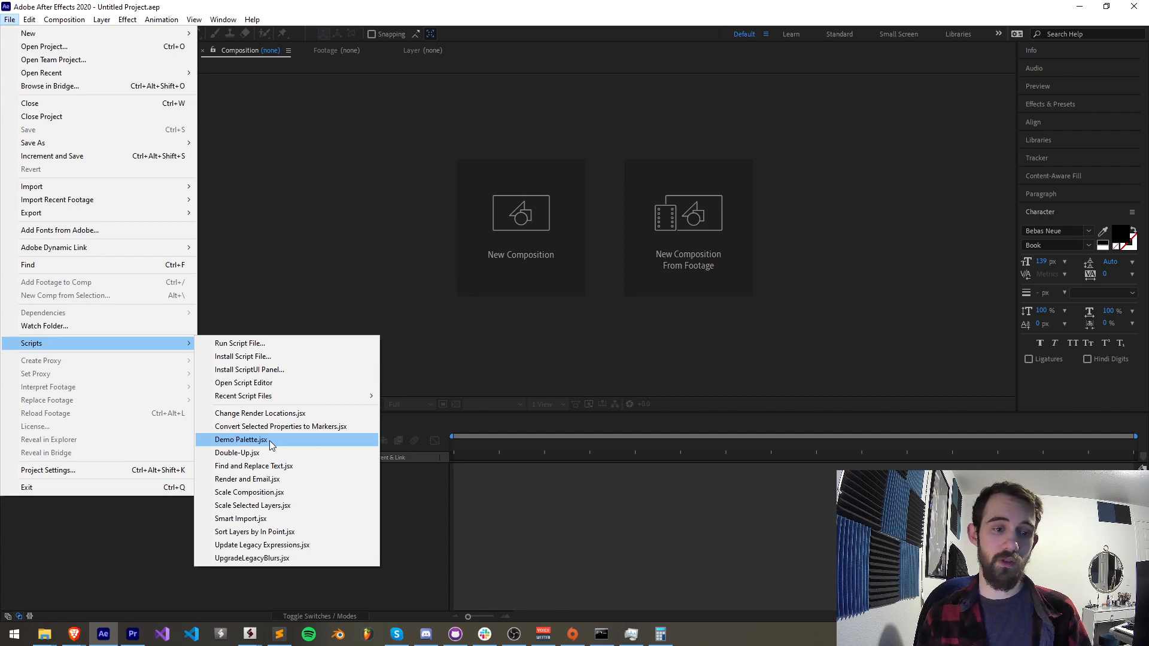
{"action": "mouse_move", "coordinate": [280, 426]}
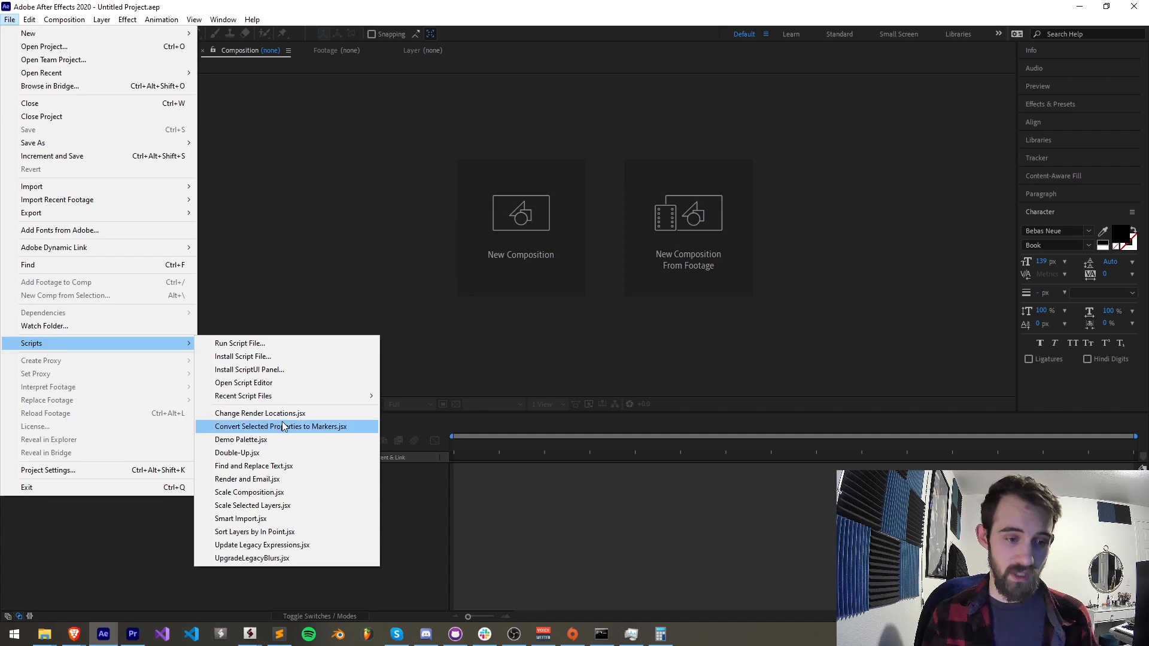
{"action": "mouse_move", "coordinate": [247, 479]}
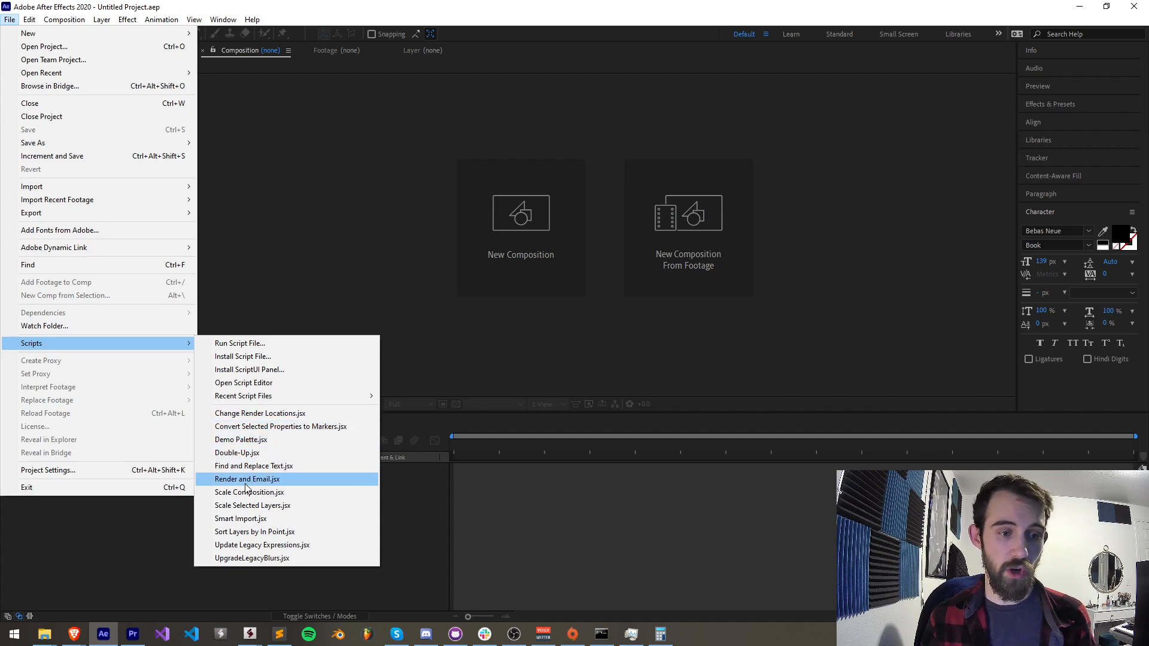
{"action": "left_click", "coordinate": [29, 19]}
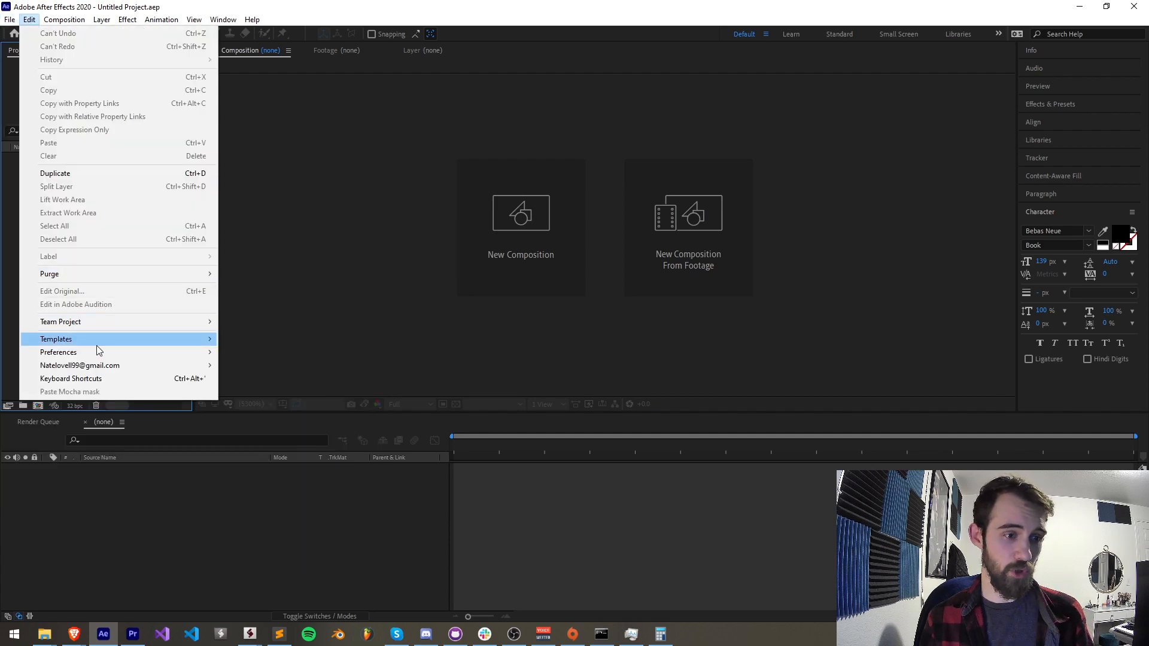
In Keyboard Shortcuts, search 'Scripts' and bind Render and Email.jsx to Ctrl+Shift+R.
{"action": "left_click", "coordinate": [71, 378]}
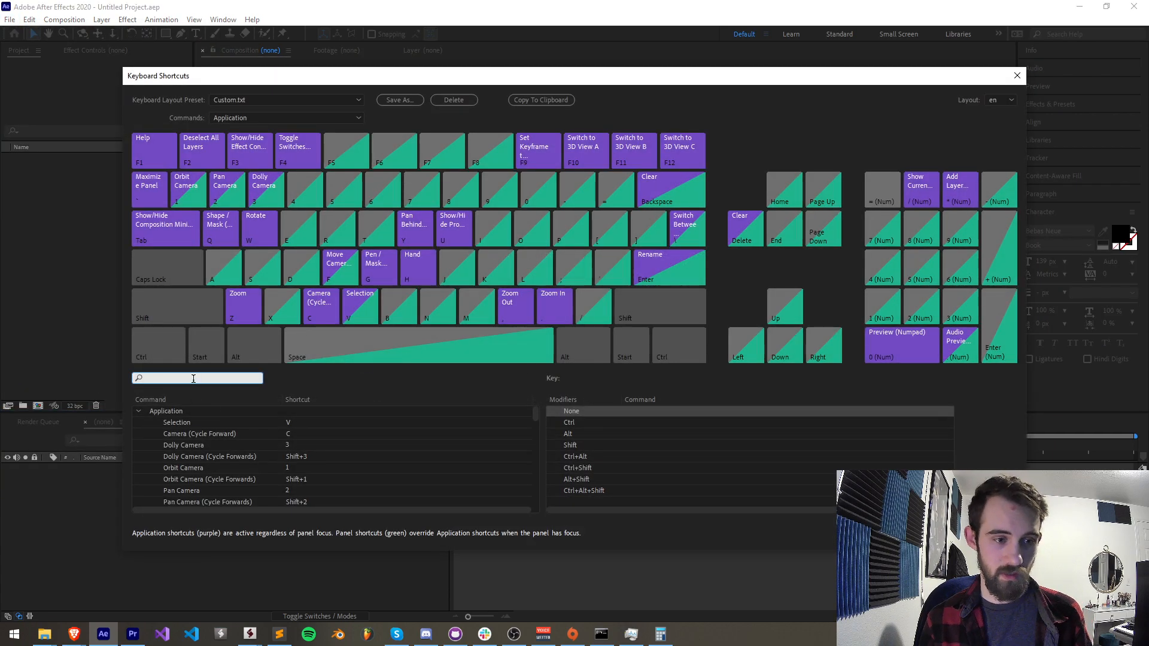
{"action": "type", "text": "Scripts"}
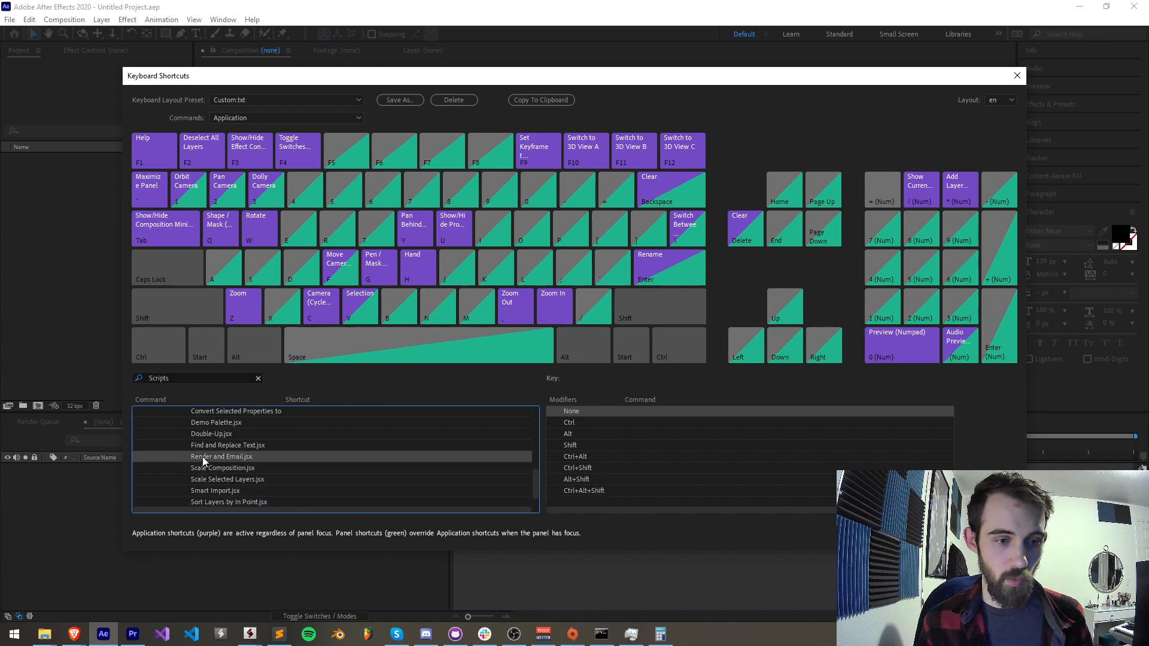
{"action": "mouse_move", "coordinate": [674, 292]}
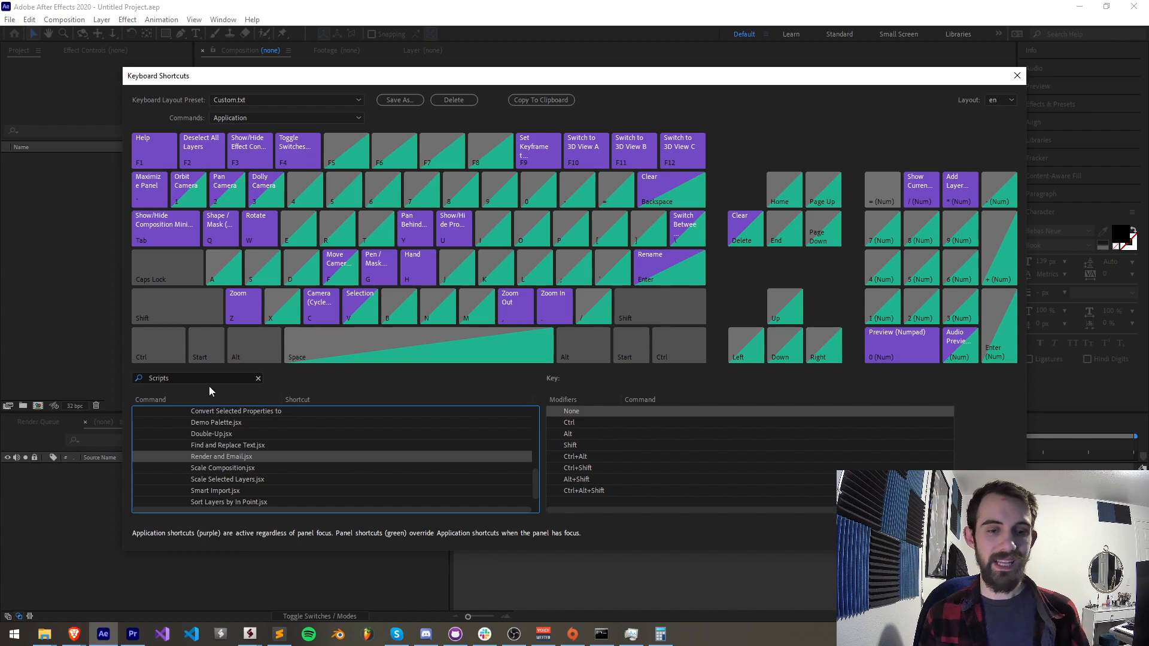
{"action": "mouse_move", "coordinate": [557, 377]}
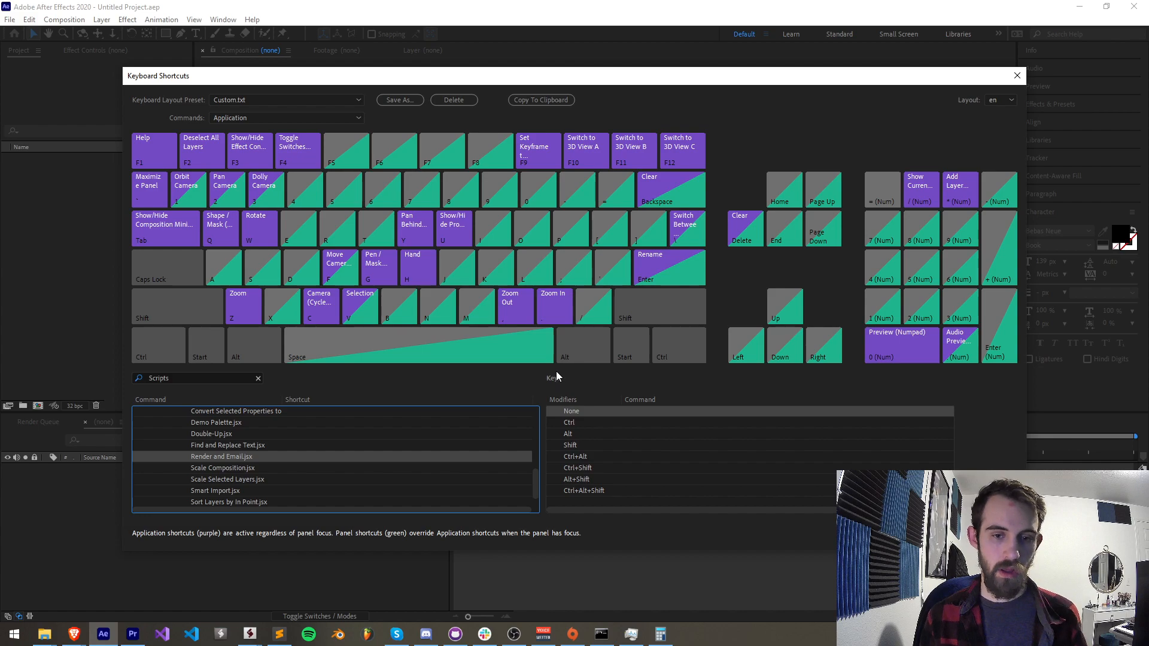
{"action": "mouse_move", "coordinate": [329, 235]}
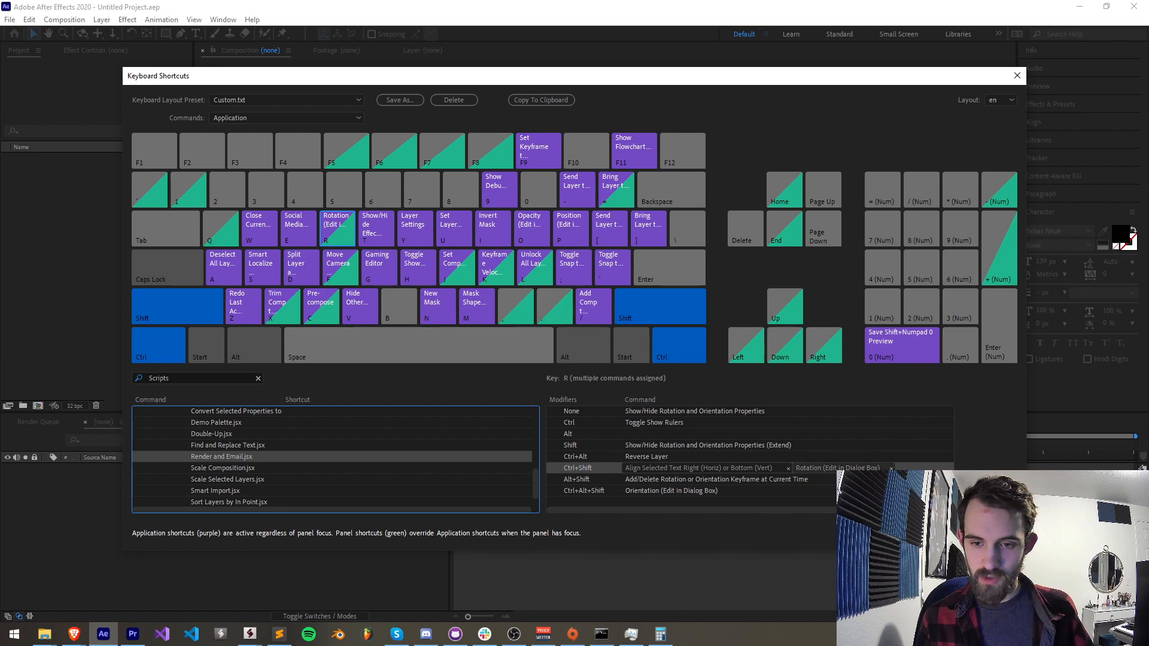
{"action": "mouse_move", "coordinate": [743, 476]}
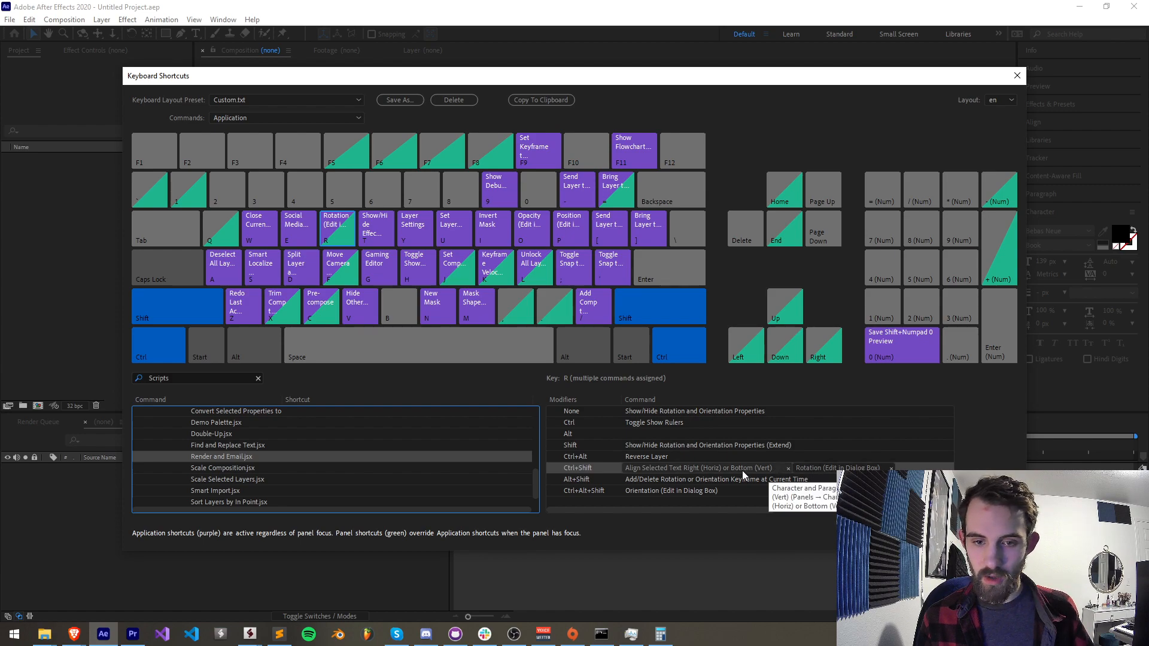
{"action": "mouse_move", "coordinate": [690, 475]}
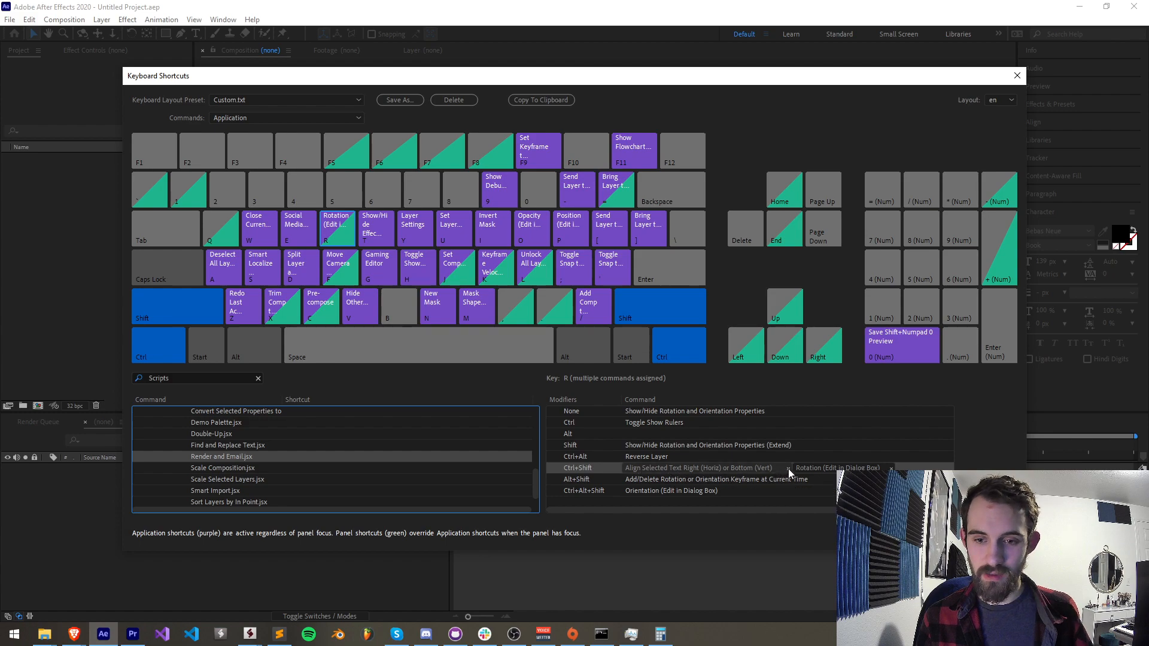
{"action": "left_click", "coordinate": [338, 228]}
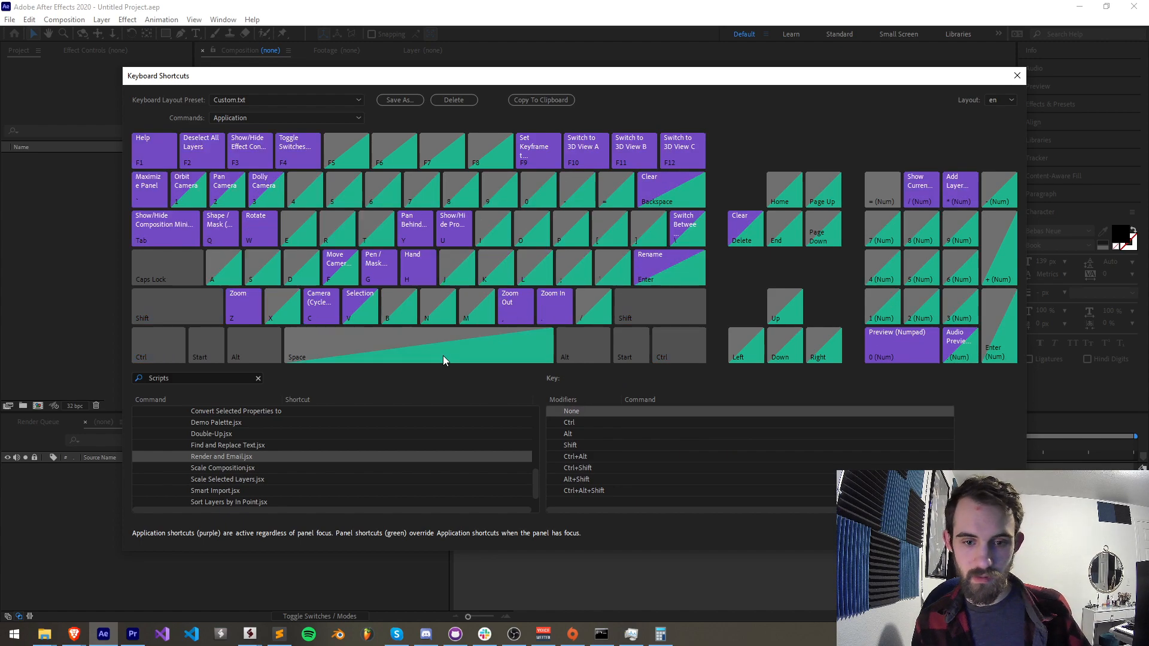
{"action": "left_click", "coordinate": [336, 228]}
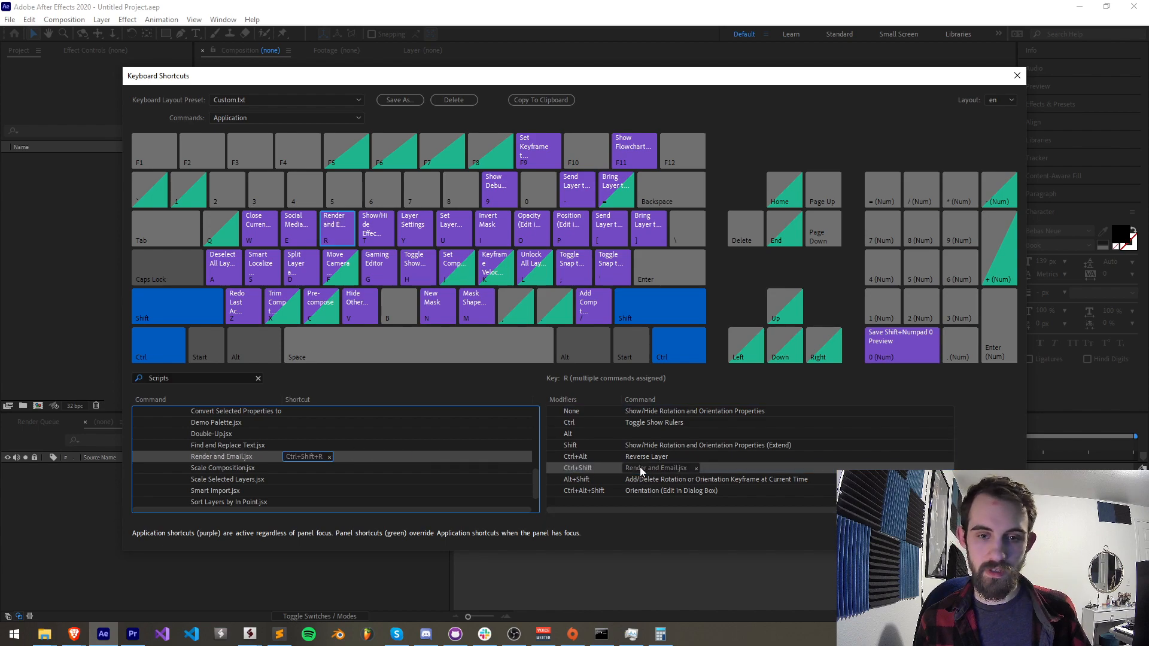
{"action": "left_click", "coordinate": [1017, 75]}
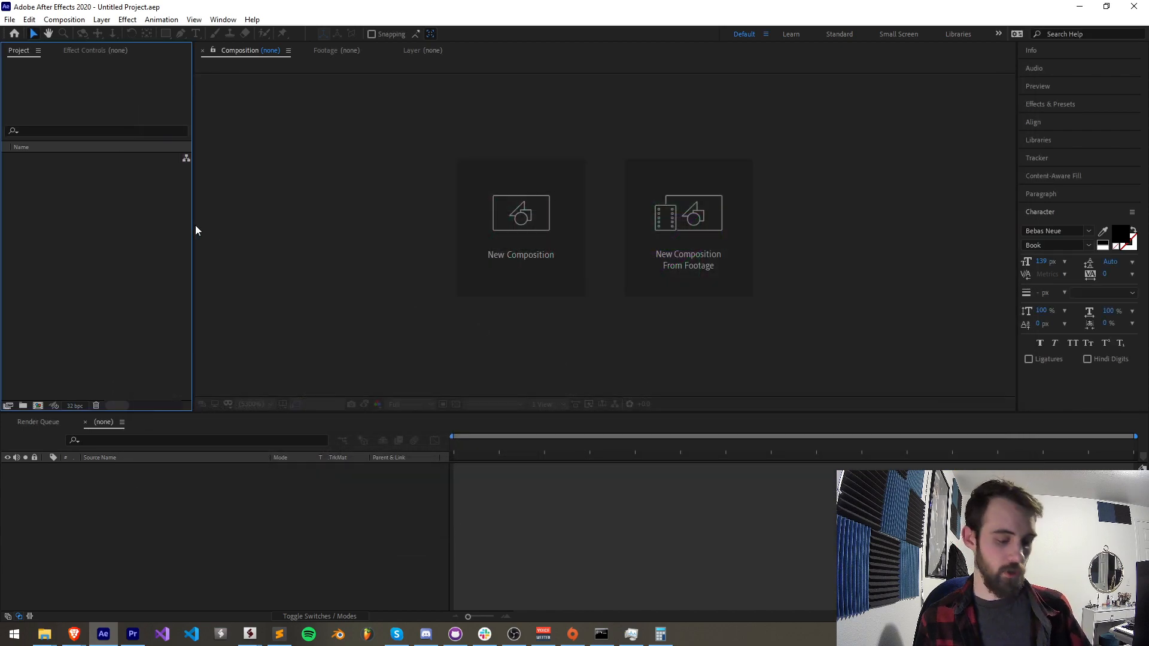
{"action": "mouse_move", "coordinate": [190, 282]}
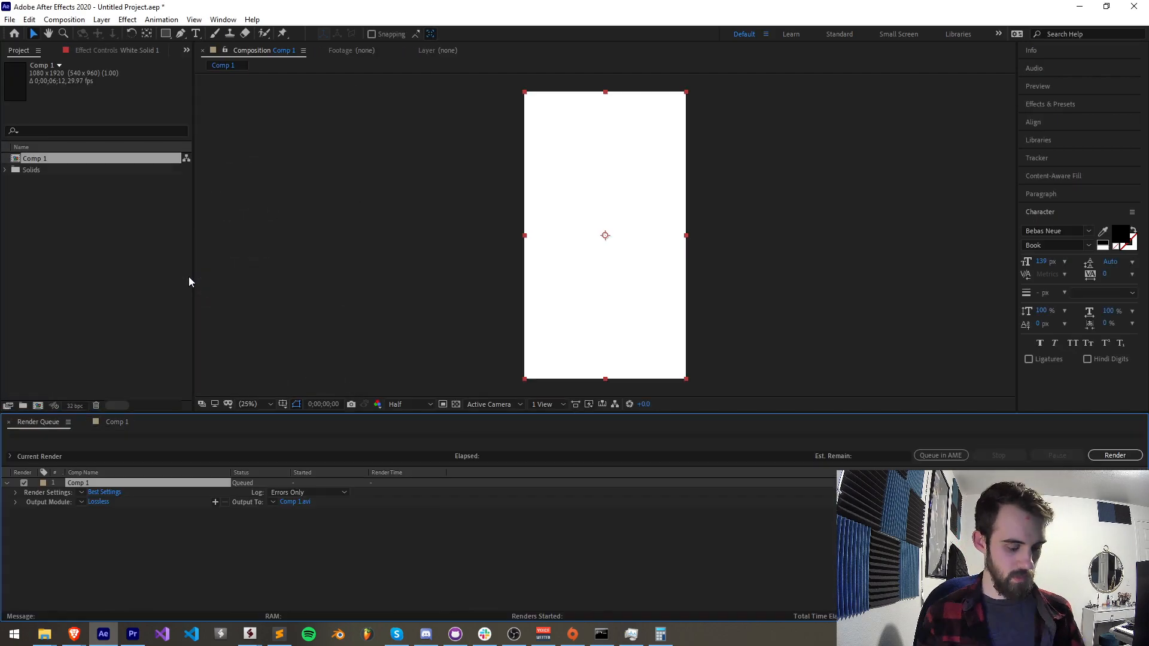
{"action": "mouse_move", "coordinate": [84, 335]}
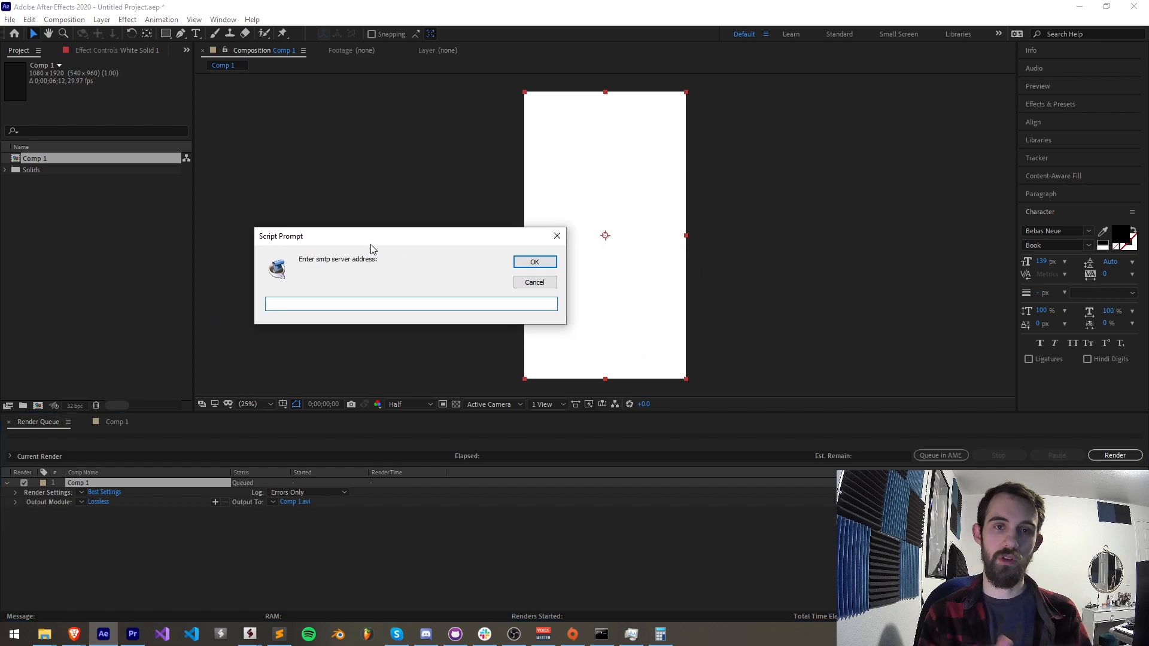
Answer the SMTP server prompt from the Render and Email script, then show the scripts list with its new shortcut.
{"action": "left_click", "coordinate": [533, 282]}
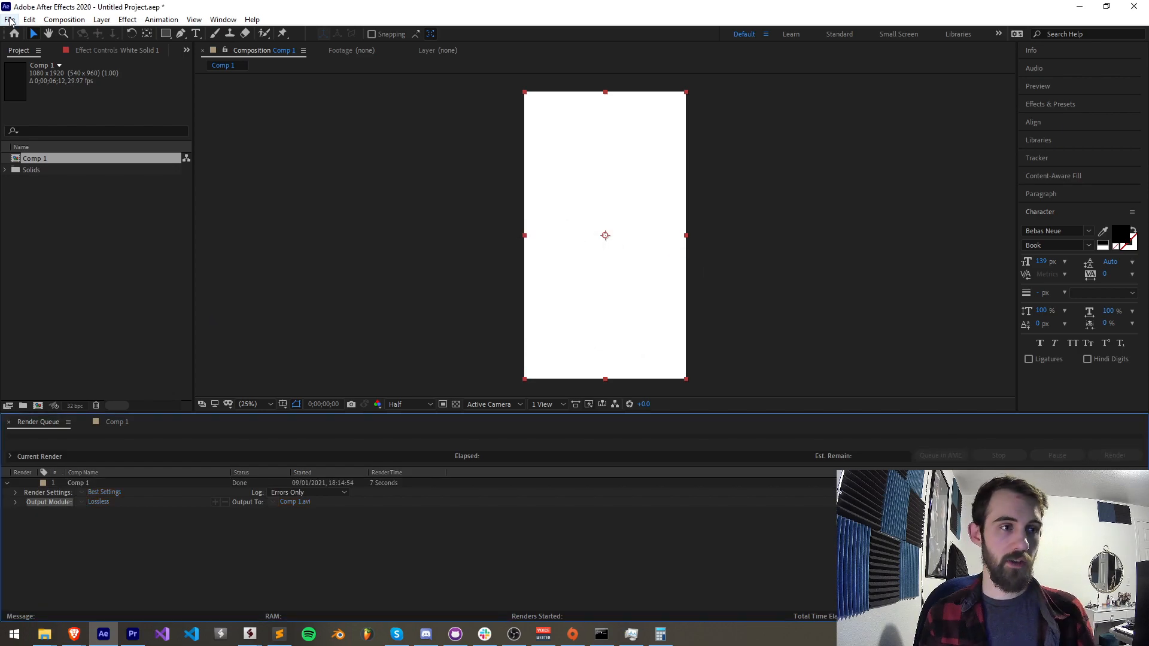
{"action": "left_click", "coordinate": [9, 19]}
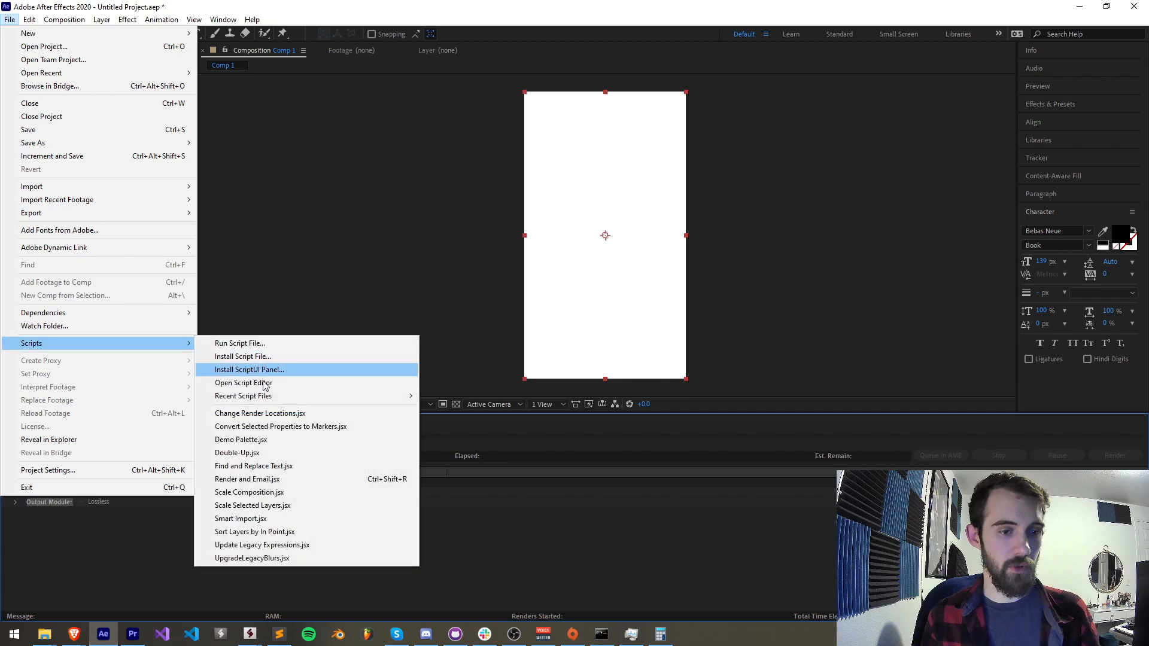
{"action": "mouse_move", "coordinate": [246, 478]}
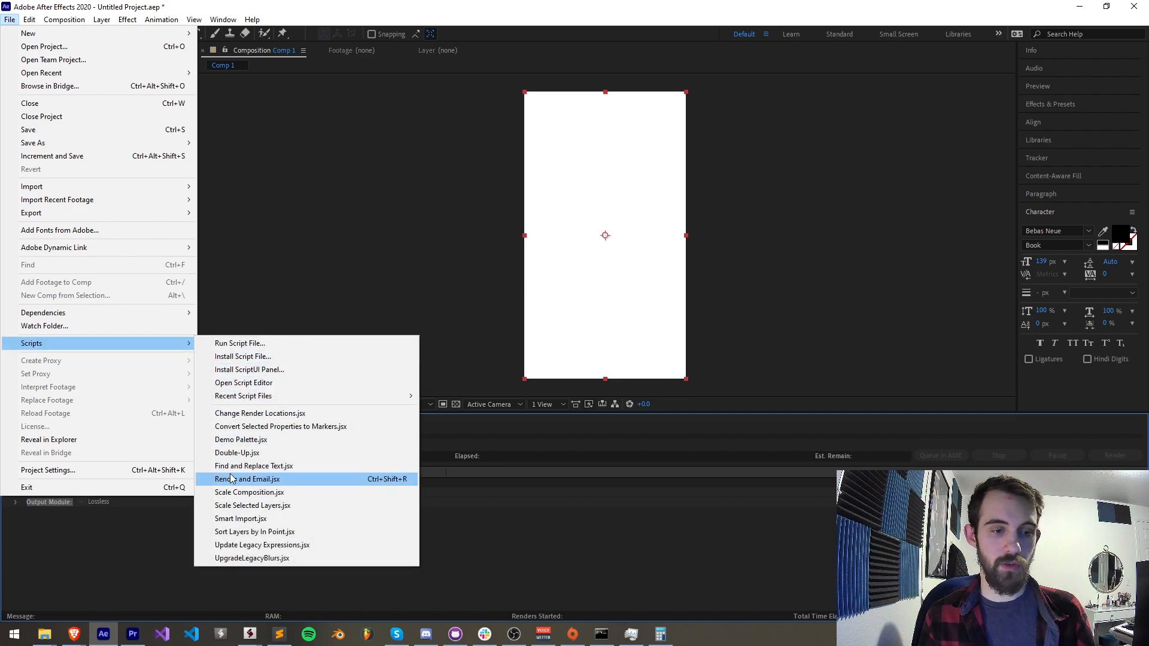
{"action": "mouse_move", "coordinate": [240, 439]}
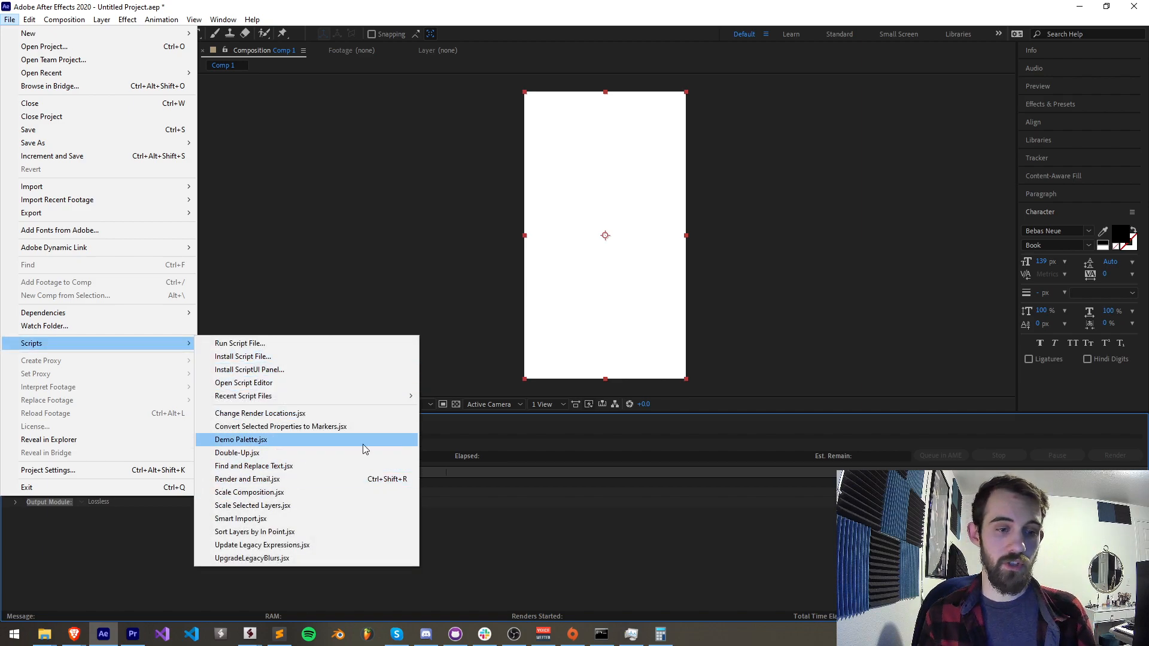
{"action": "mouse_move", "coordinate": [351, 483]}
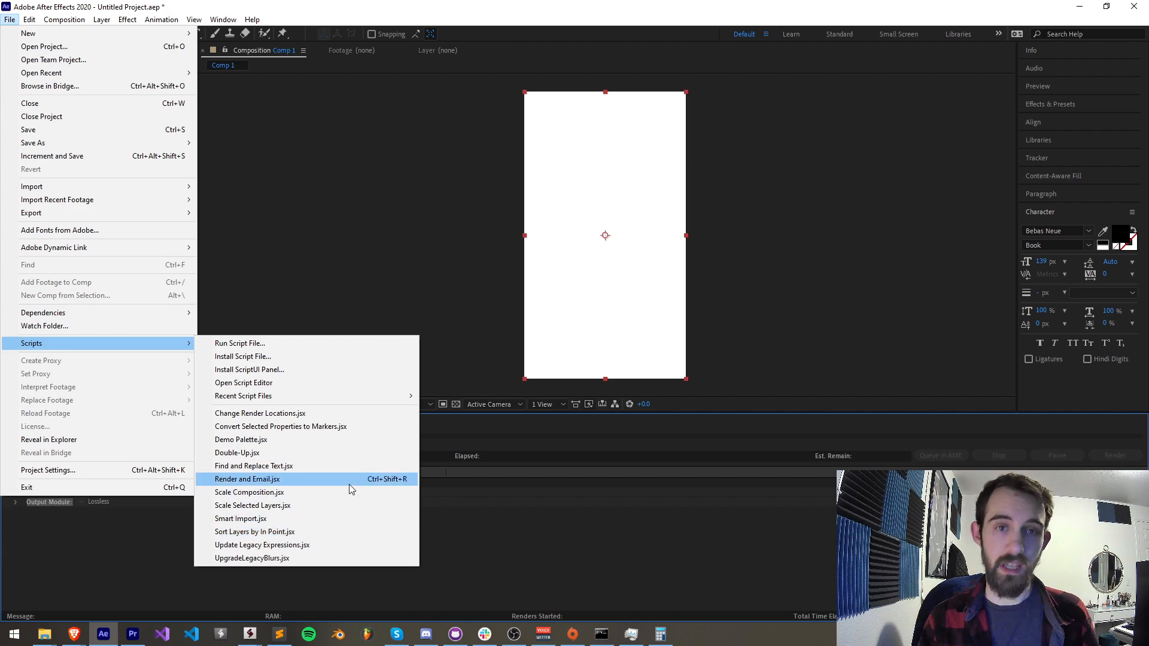
Bring up the Keyboard Shortcuts editor and close it again.
{"action": "left_click", "coordinate": [29, 20]}
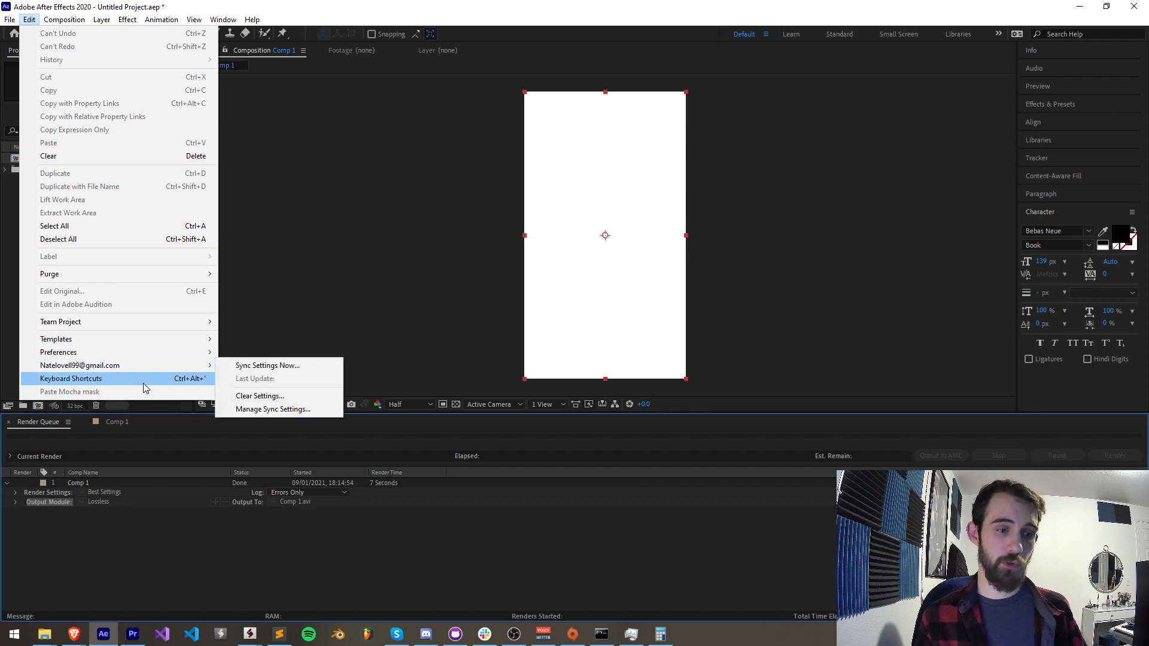
{"action": "left_click", "coordinate": [70, 378]}
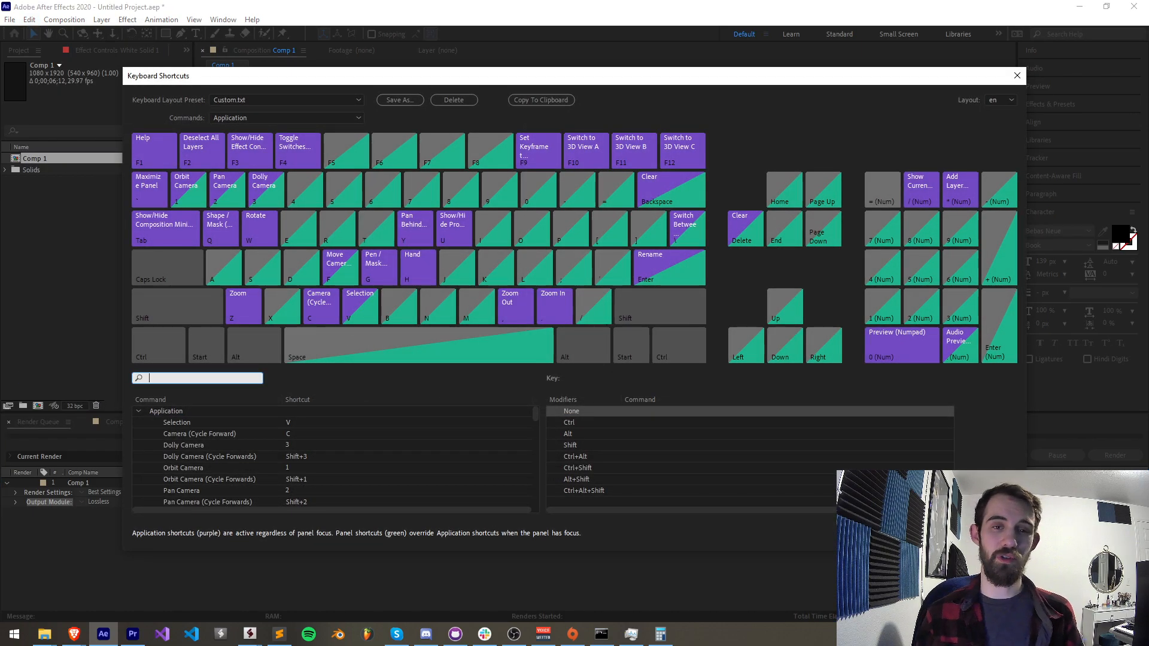
{"action": "left_click", "coordinate": [1016, 76]}
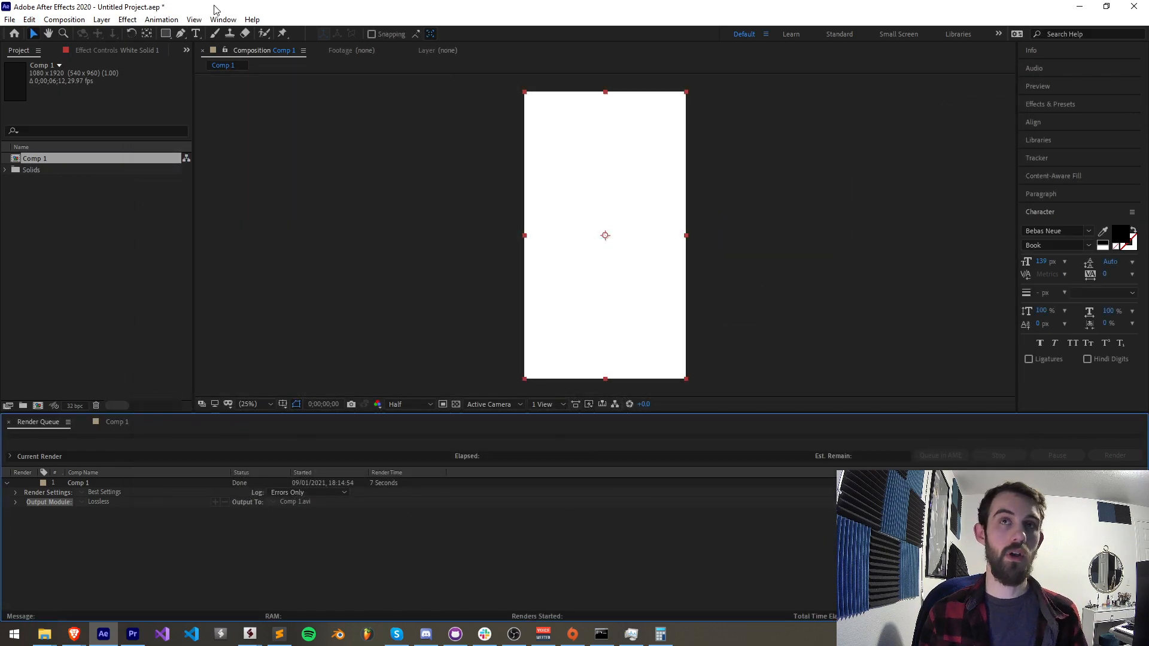
{"action": "mouse_move", "coordinate": [222, 19]}
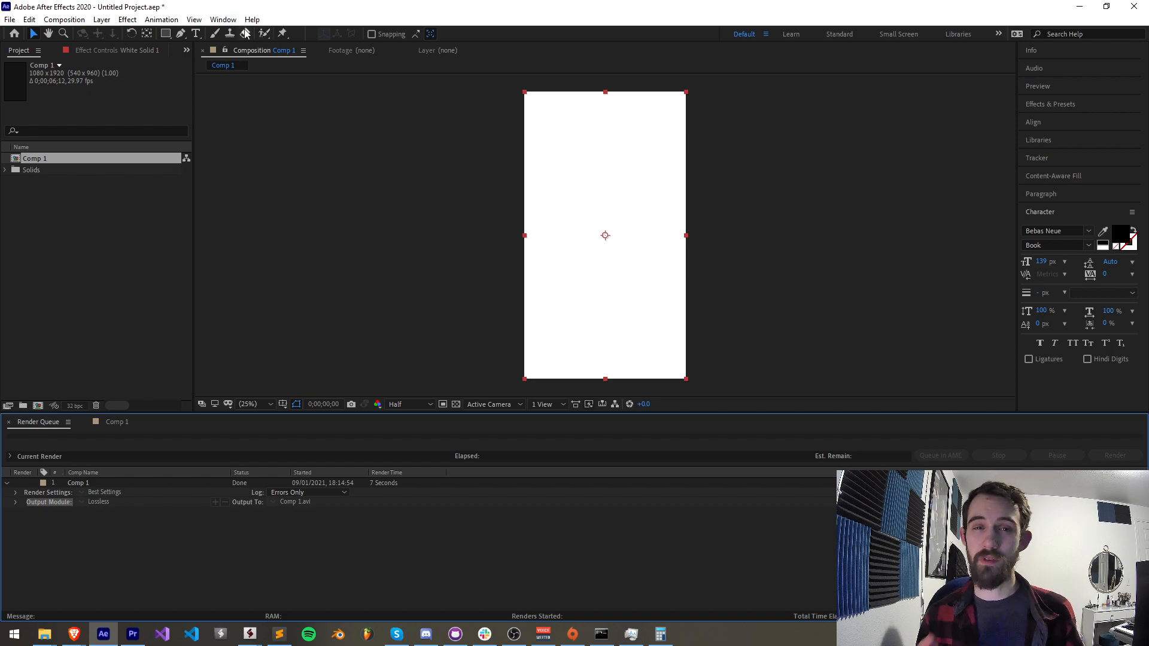
Launch the Extension Testing panel from Window > Extensions and reposition it lower right.
{"action": "left_click", "coordinate": [223, 19]}
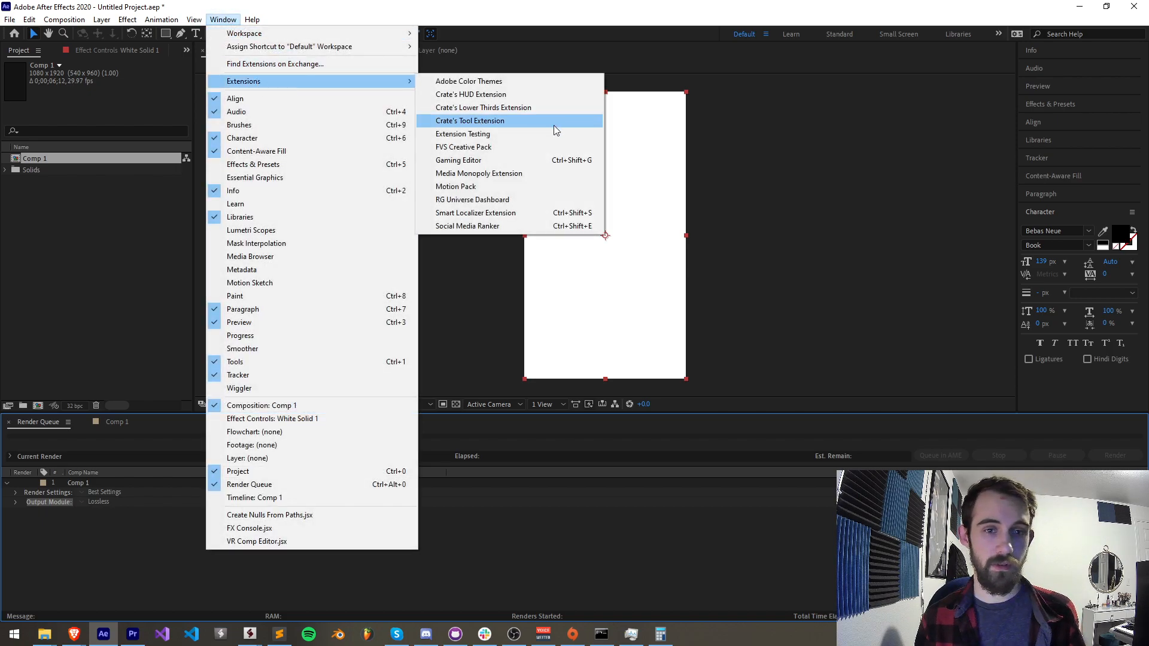
{"action": "left_click", "coordinate": [463, 133]}
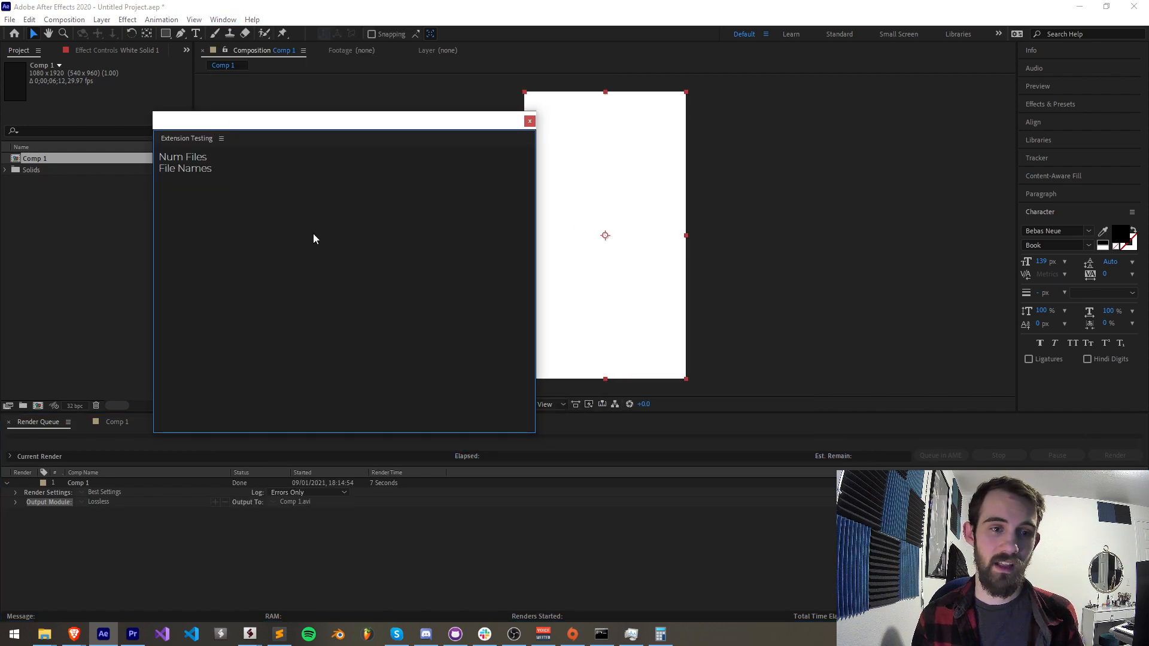
{"action": "mouse_move", "coordinate": [275, 235]}
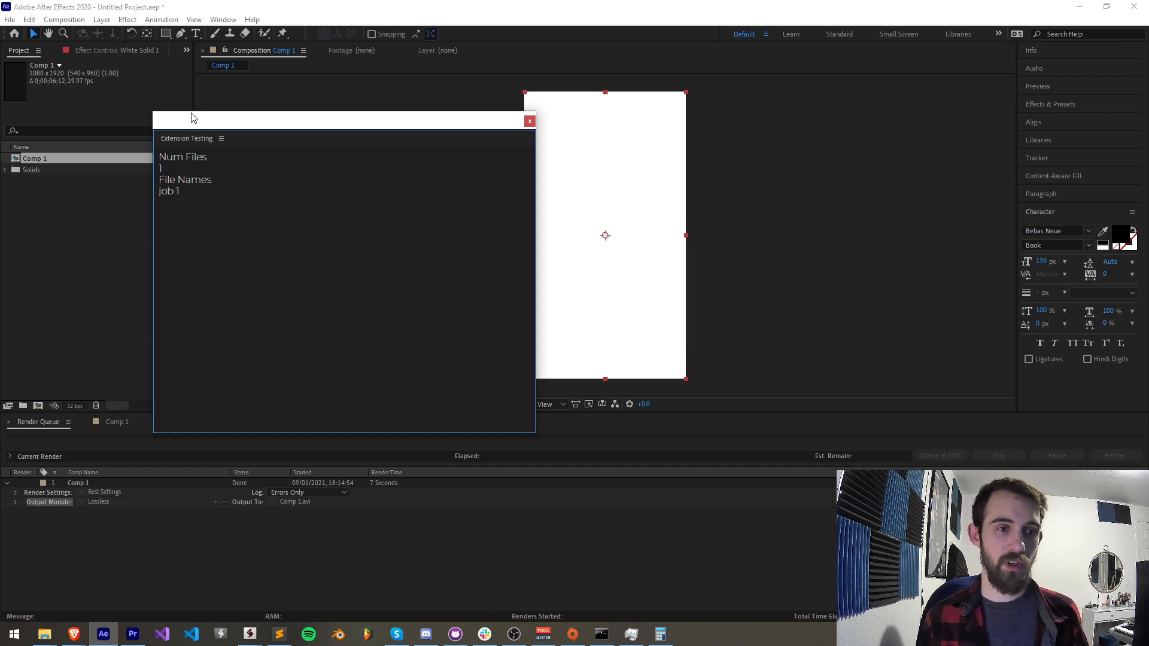
{"action": "left_click_drag", "start_coordinate": [193, 120], "coordinate": [279, 154]}
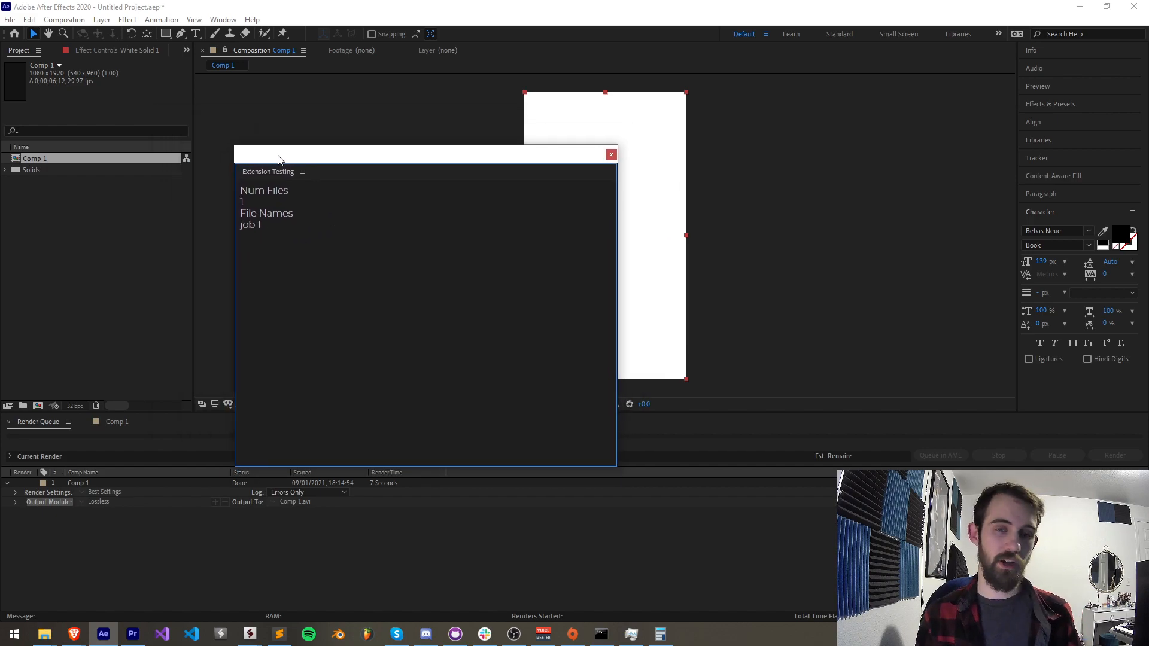
{"action": "mouse_move", "coordinate": [275, 188]}
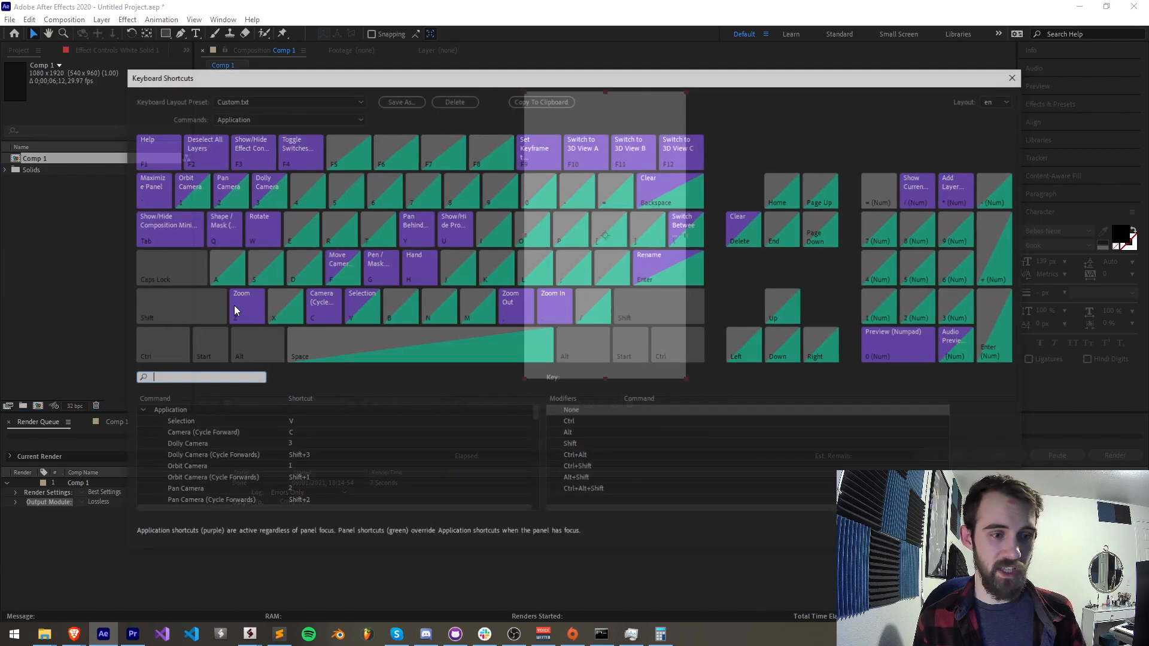
Search 'extension', bind Extension Testing to Ctrl+Shift+T and confirm the shortcut editor.
{"action": "type", "text": "extension"}
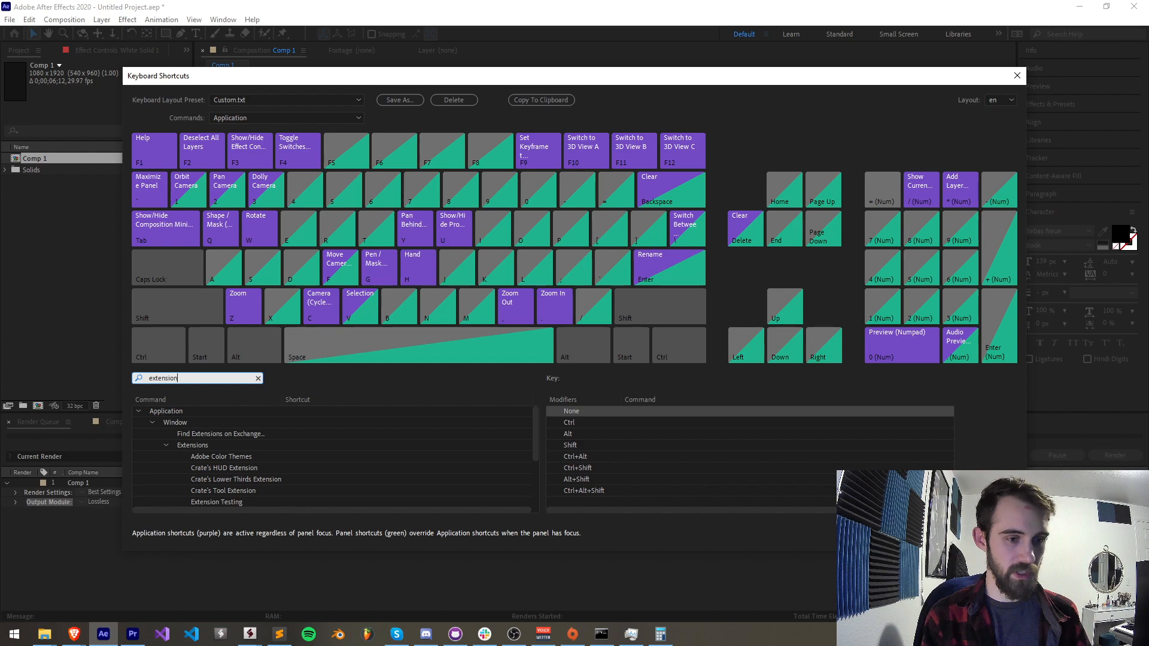
{"action": "scroll", "scroll_direction": "down", "scroll_amount": 3}
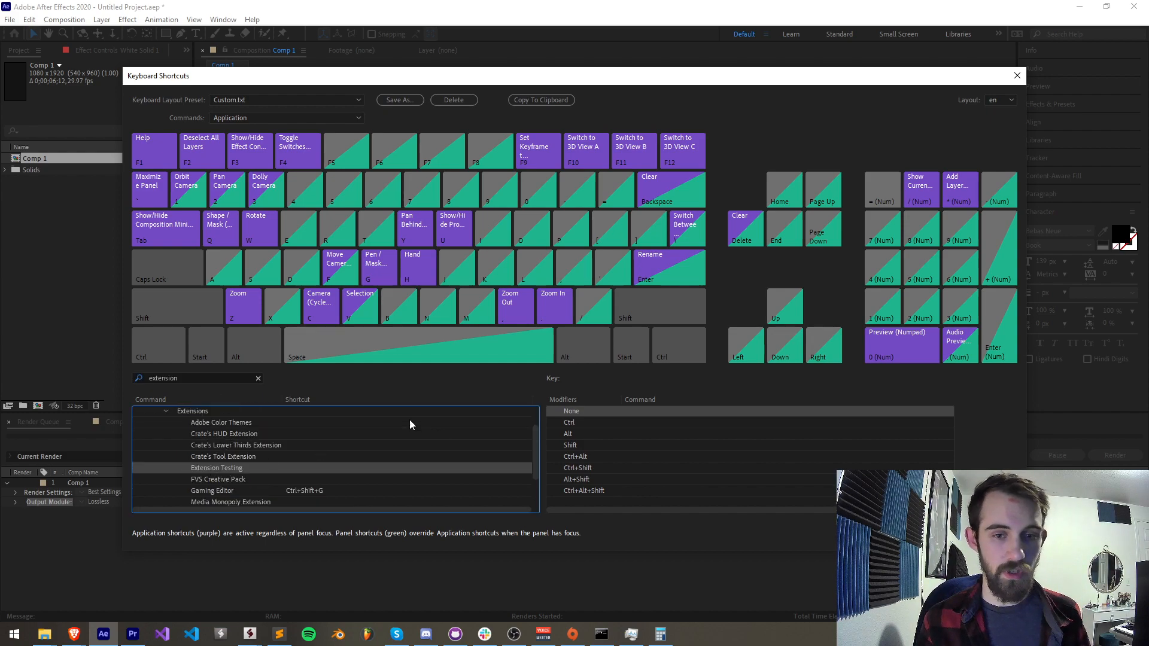
{"action": "left_click", "coordinate": [374, 228]}
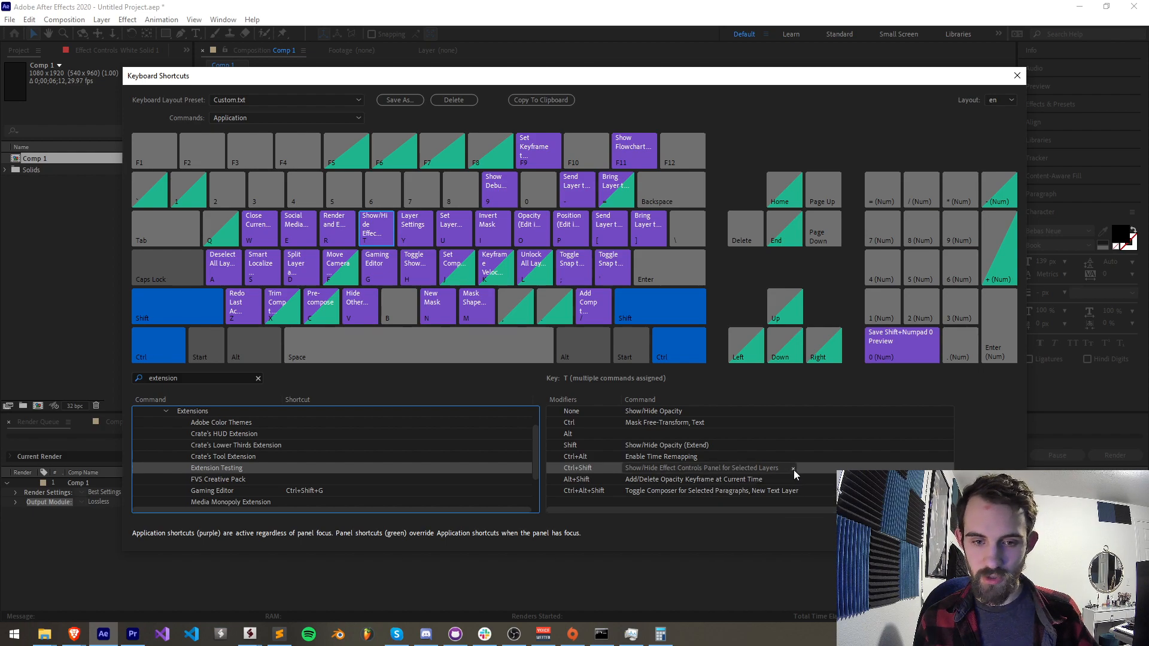
{"action": "mouse_move", "coordinate": [217, 468]}
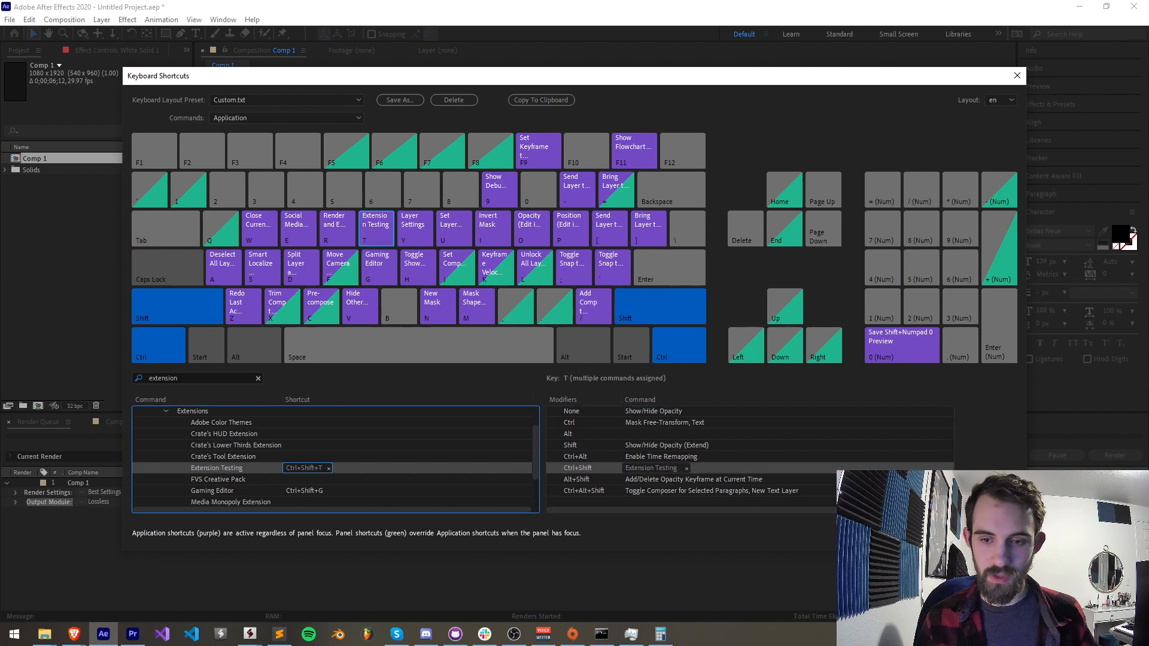
{"action": "left_click", "coordinate": [1016, 76]}
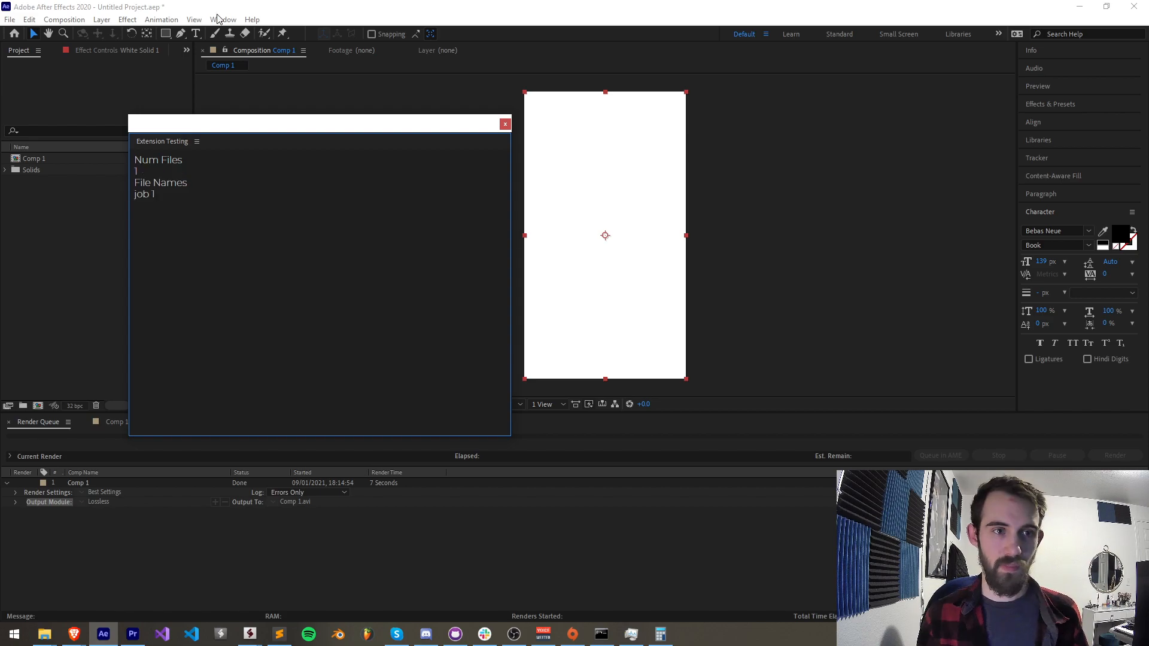
Verify Ctrl+Shift+T beside Extension Testing in the extensions list and close the panel.
{"action": "left_click", "coordinate": [223, 19]}
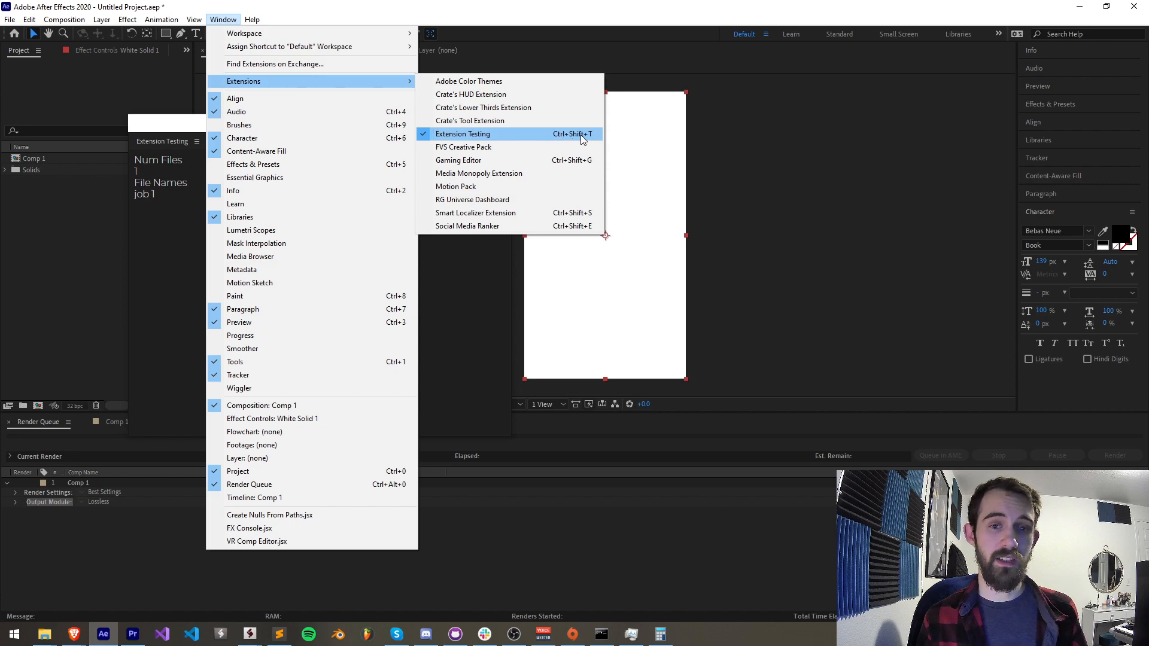
{"action": "left_click", "coordinate": [462, 133]}
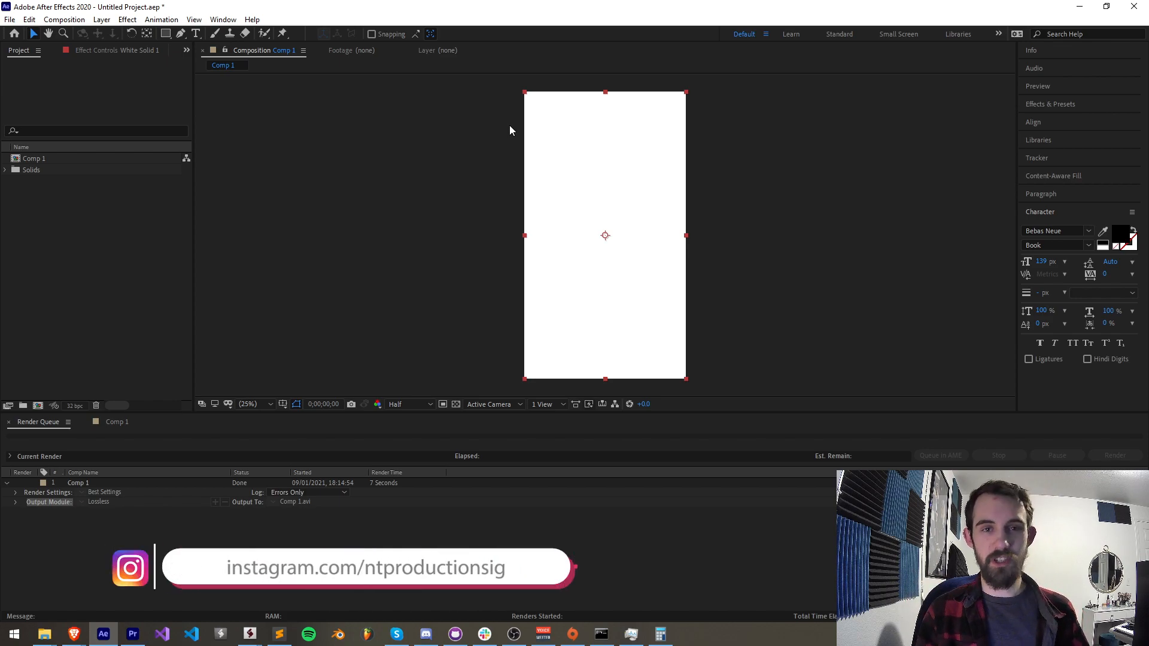
{"action": "left_click", "coordinate": [425, 634]}
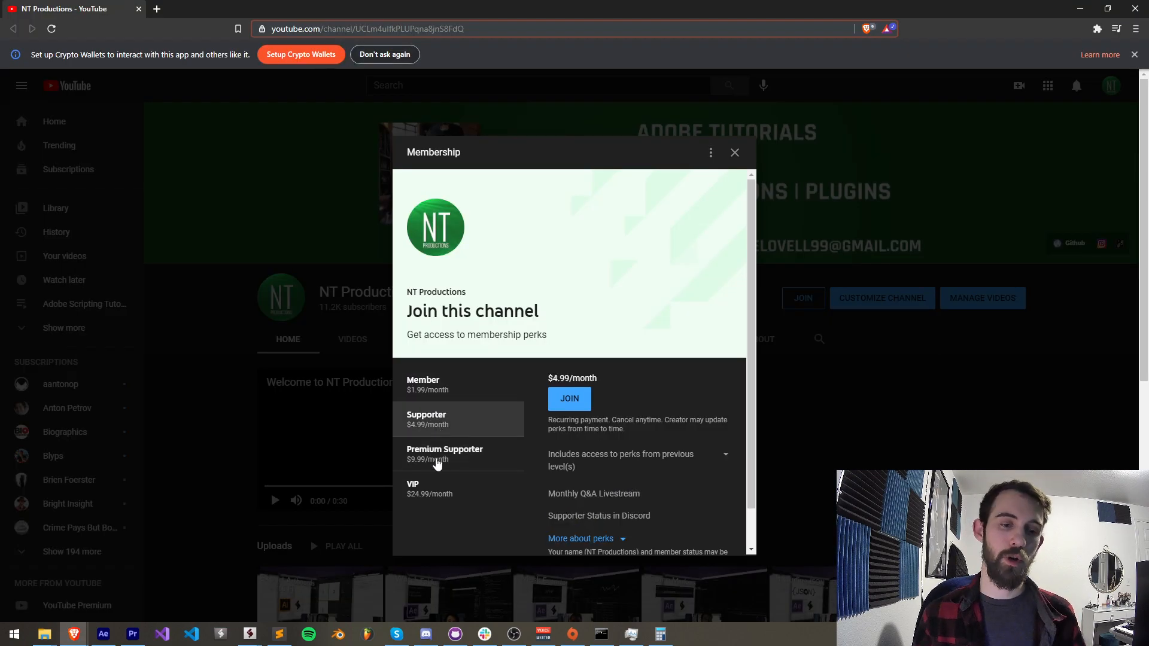
{"action": "left_click", "coordinate": [429, 489]}
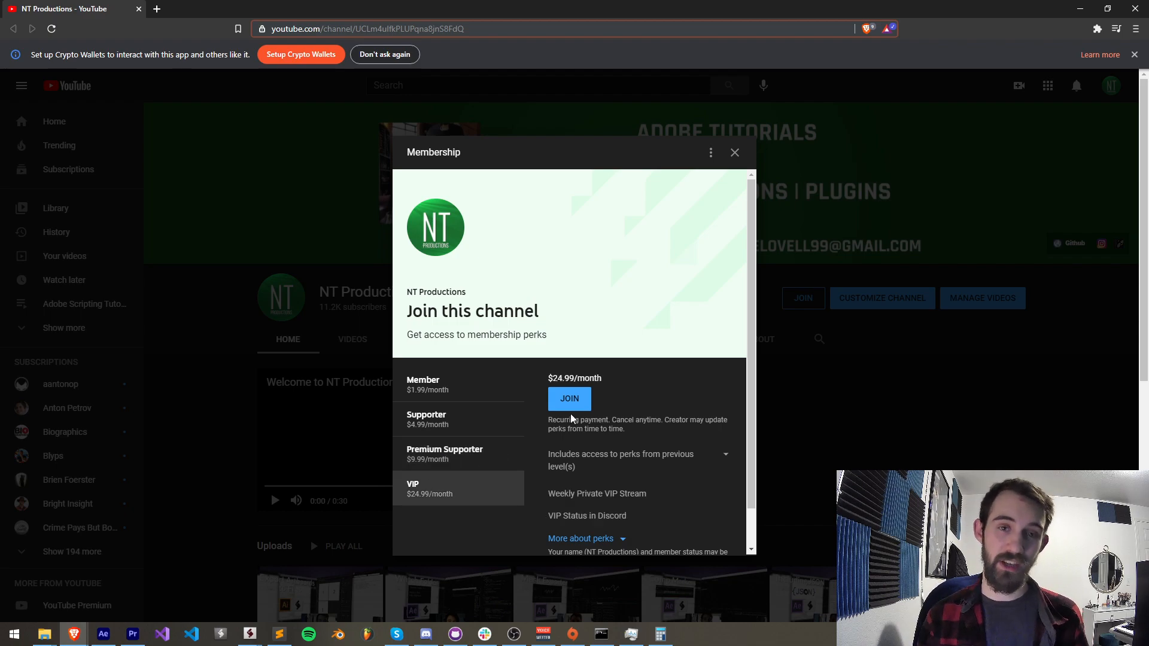
{"action": "left_click", "coordinate": [103, 635]}
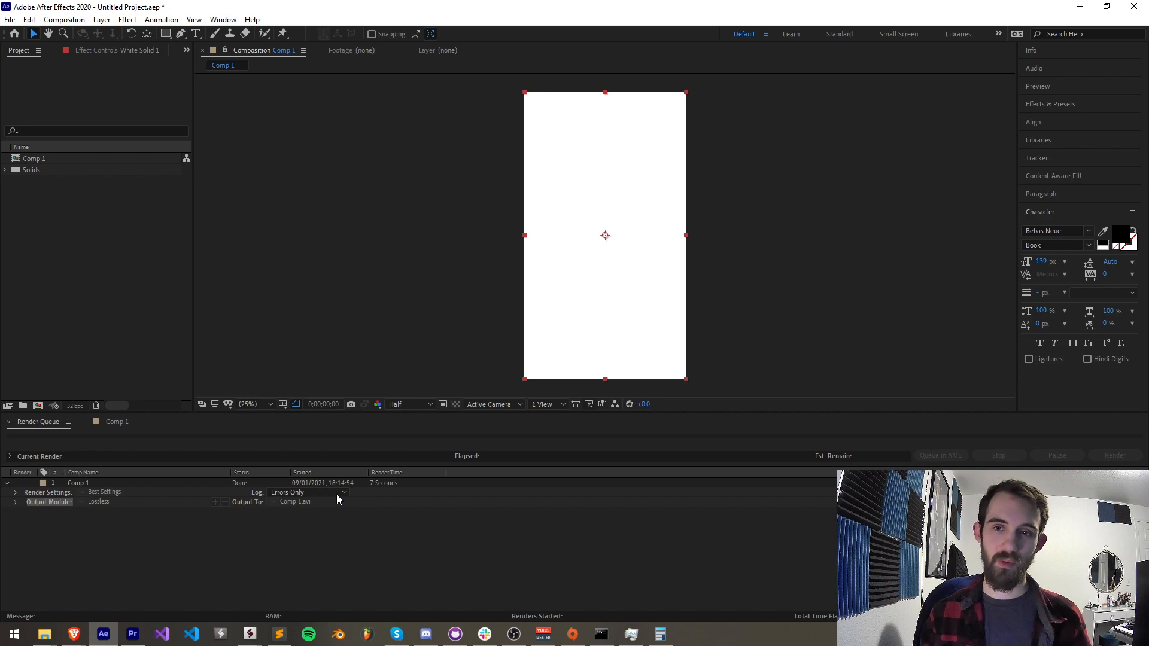